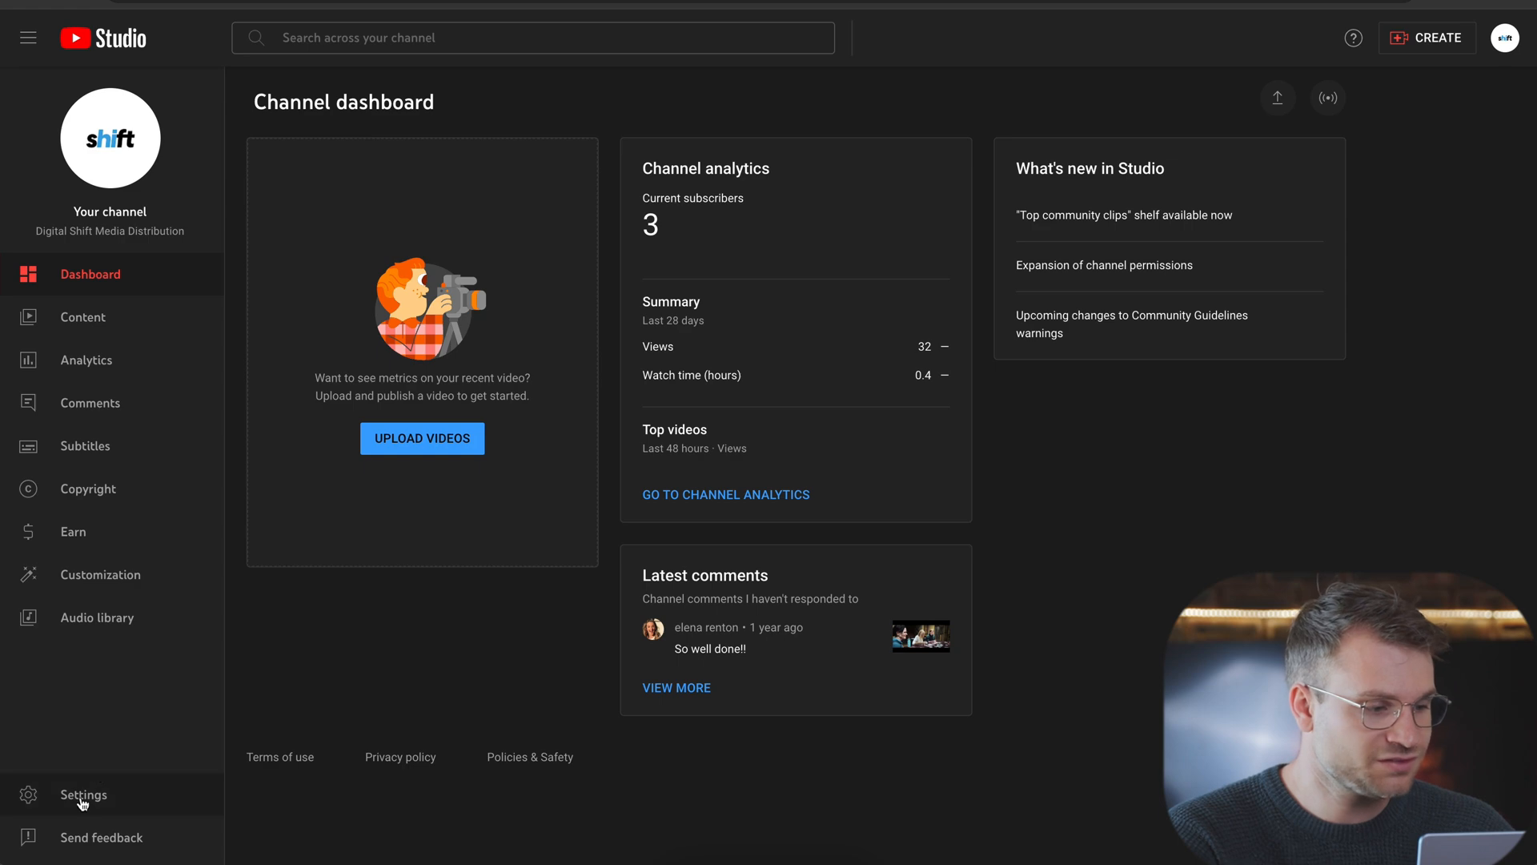
Step: Open channel settings and scroll to the feature eligibility list of enabled and disabled levels
{"action": "left_click", "coordinate": [83, 794]}
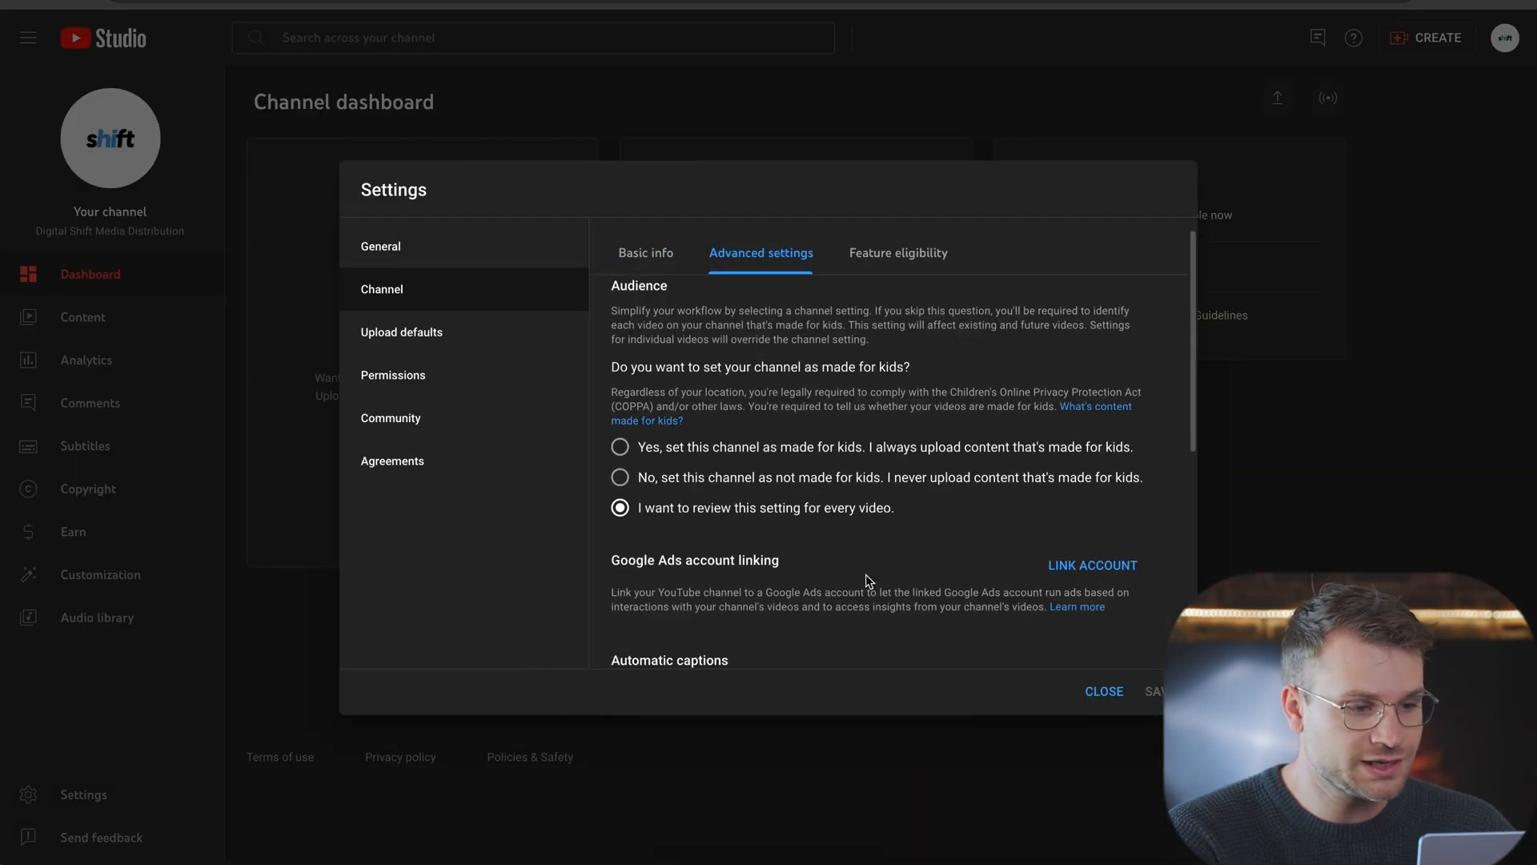
{"action": "scroll", "scroll_direction": "down", "scroll_amount": 3}
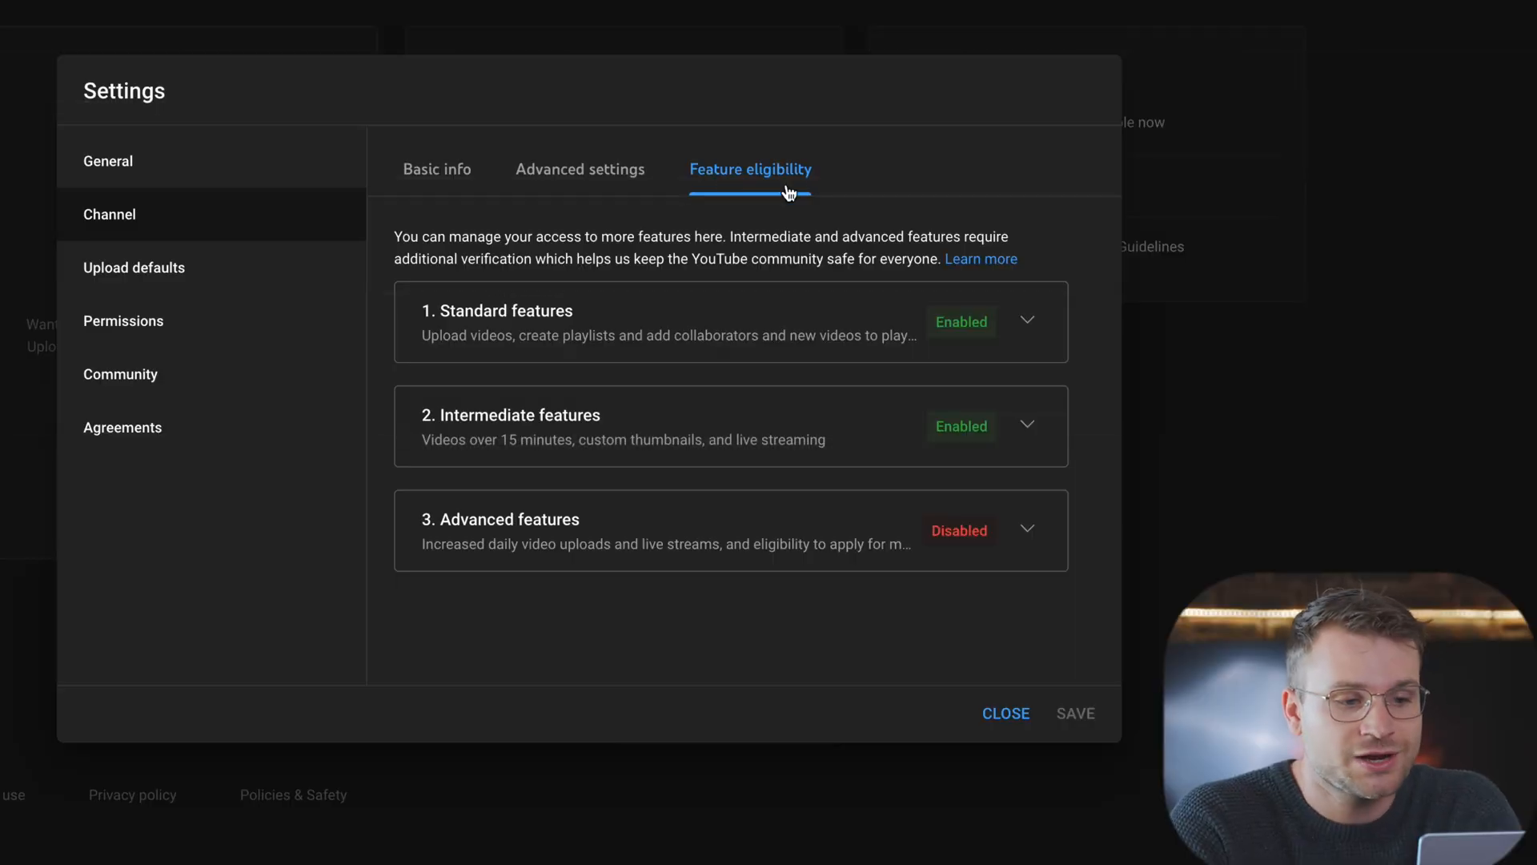
Step: Check Standard features' requirements, then expand Intermediate features and highlight Custom thumbnails
{"action": "left_click", "coordinate": [1026, 322]}
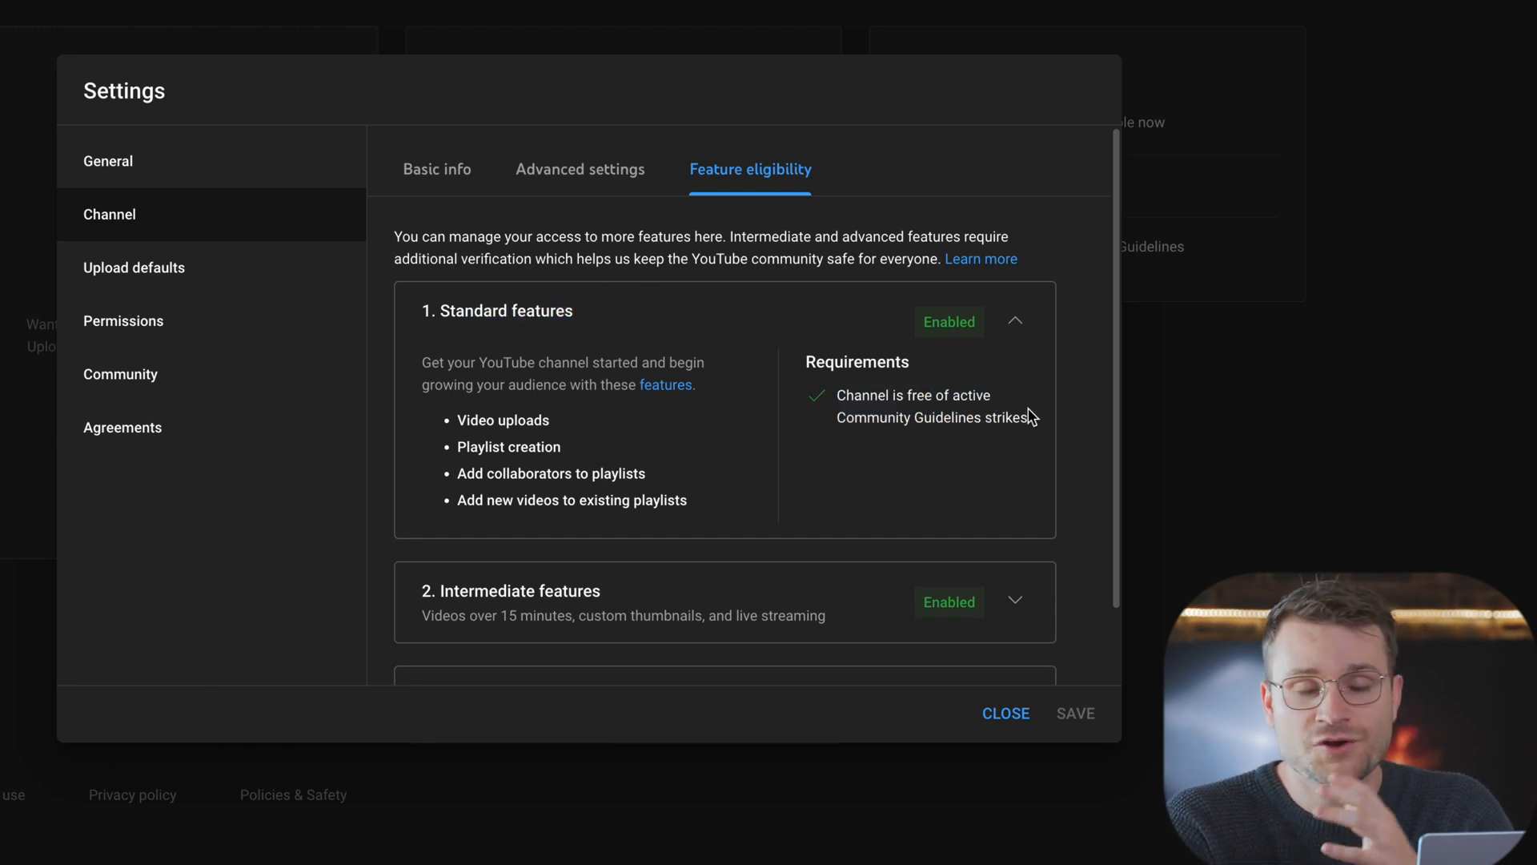
{"action": "left_click", "coordinate": [1023, 322]}
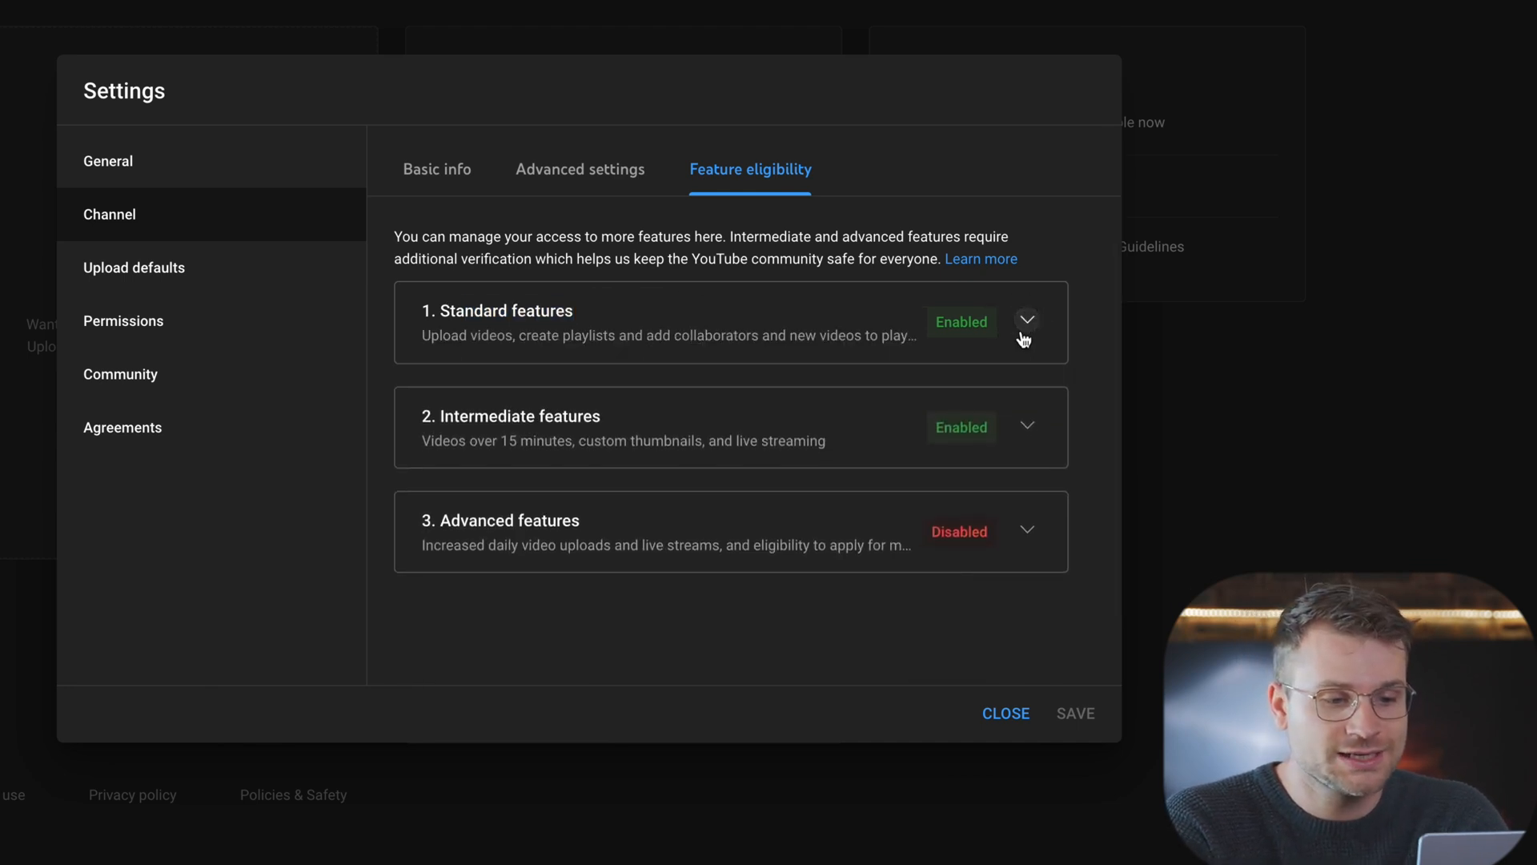
{"action": "left_click", "coordinate": [1027, 425]}
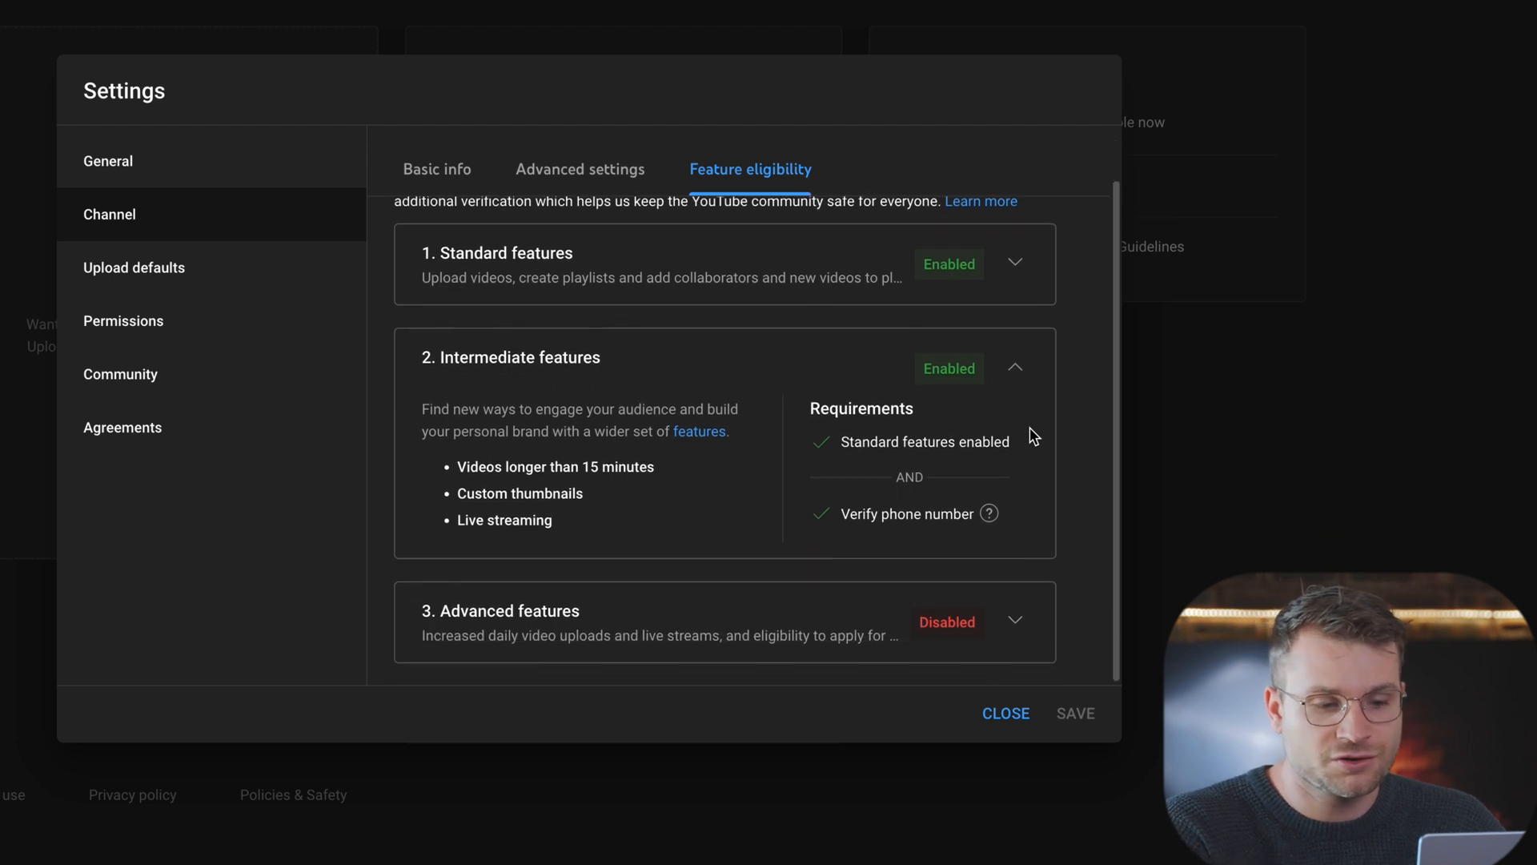
{"action": "mouse_move", "coordinate": [477, 483]}
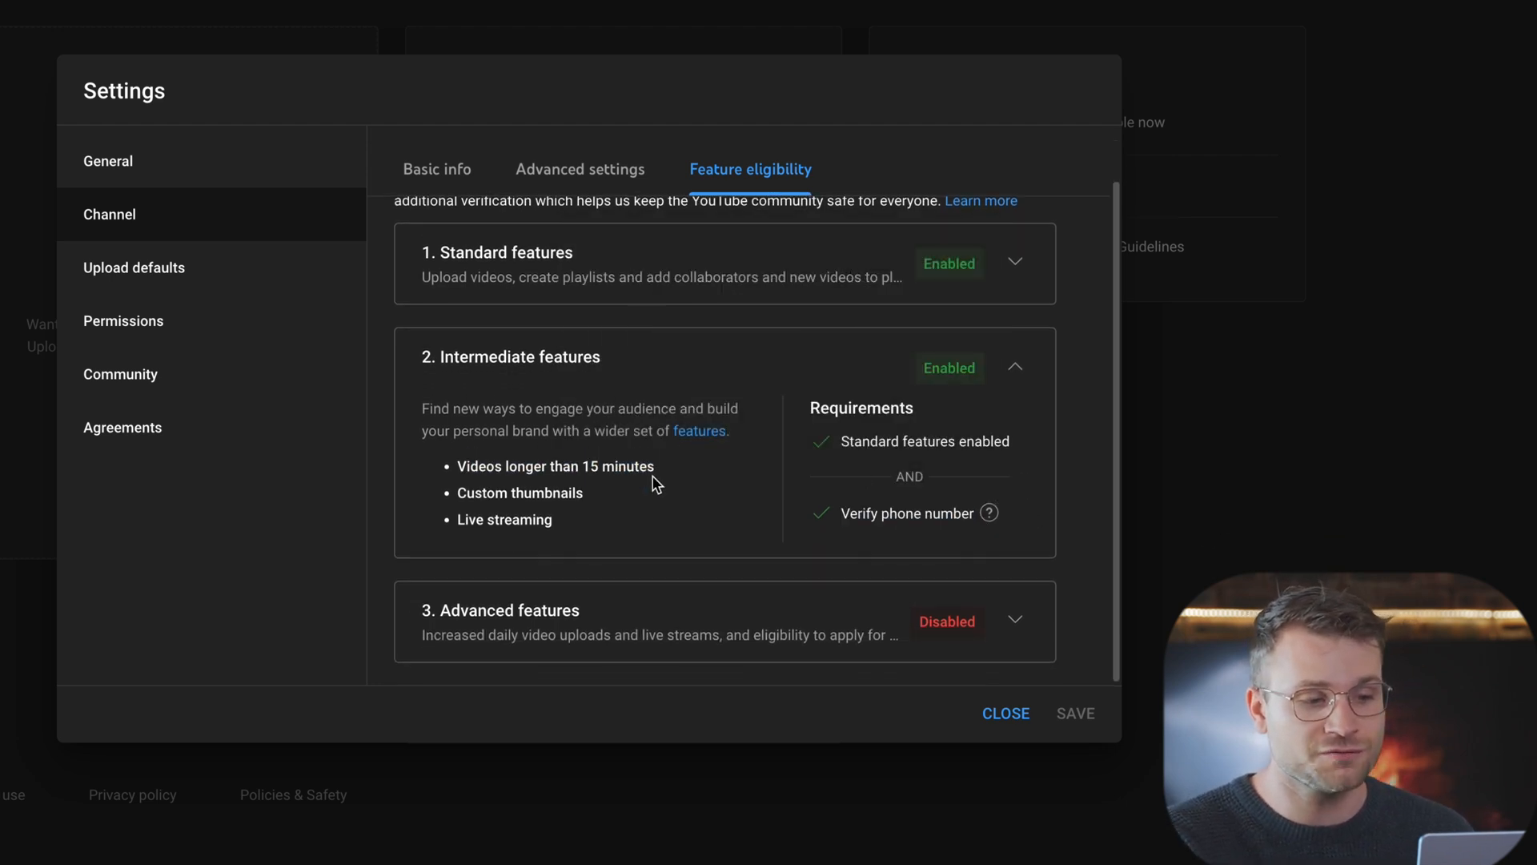
{"action": "double_click", "coordinate": [519, 492]}
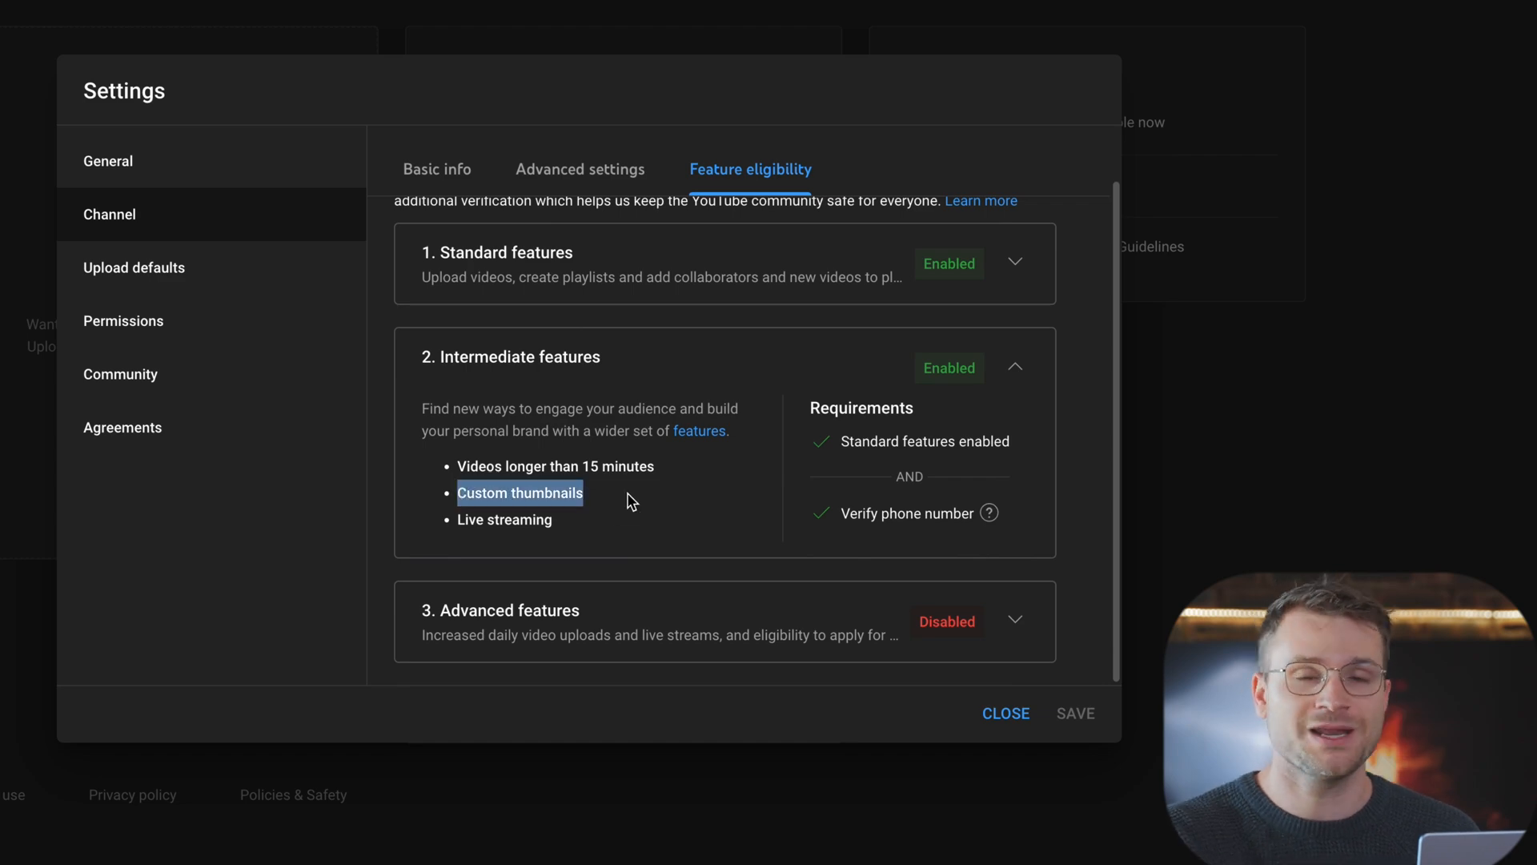
{"action": "left_click", "coordinate": [436, 169]}
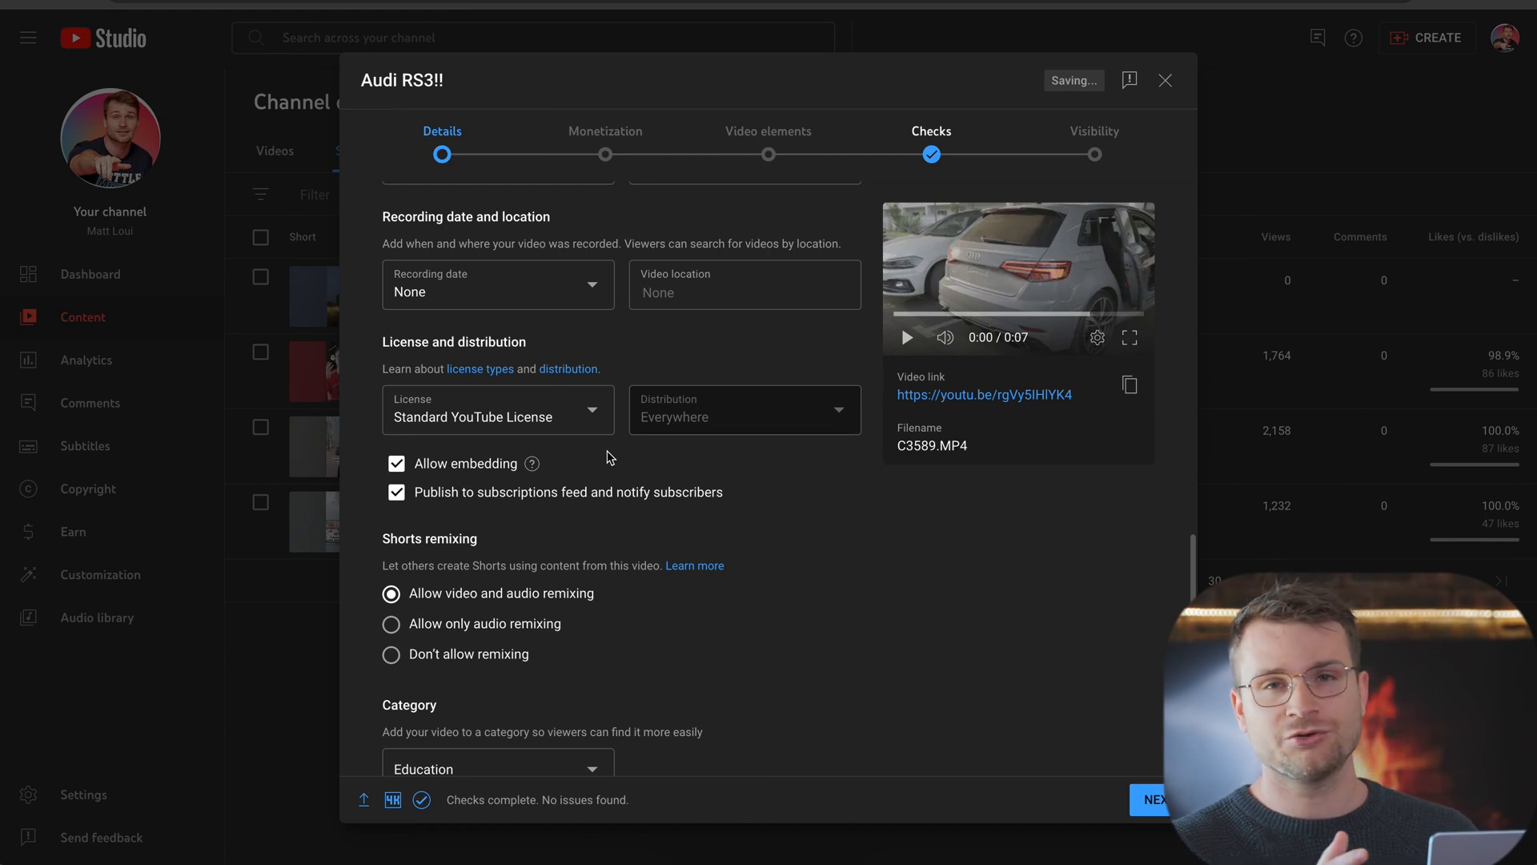
Step: Set the Audi RS3!! video's license to Creative Commons - Attribution
{"action": "left_click", "coordinate": [498, 410]}
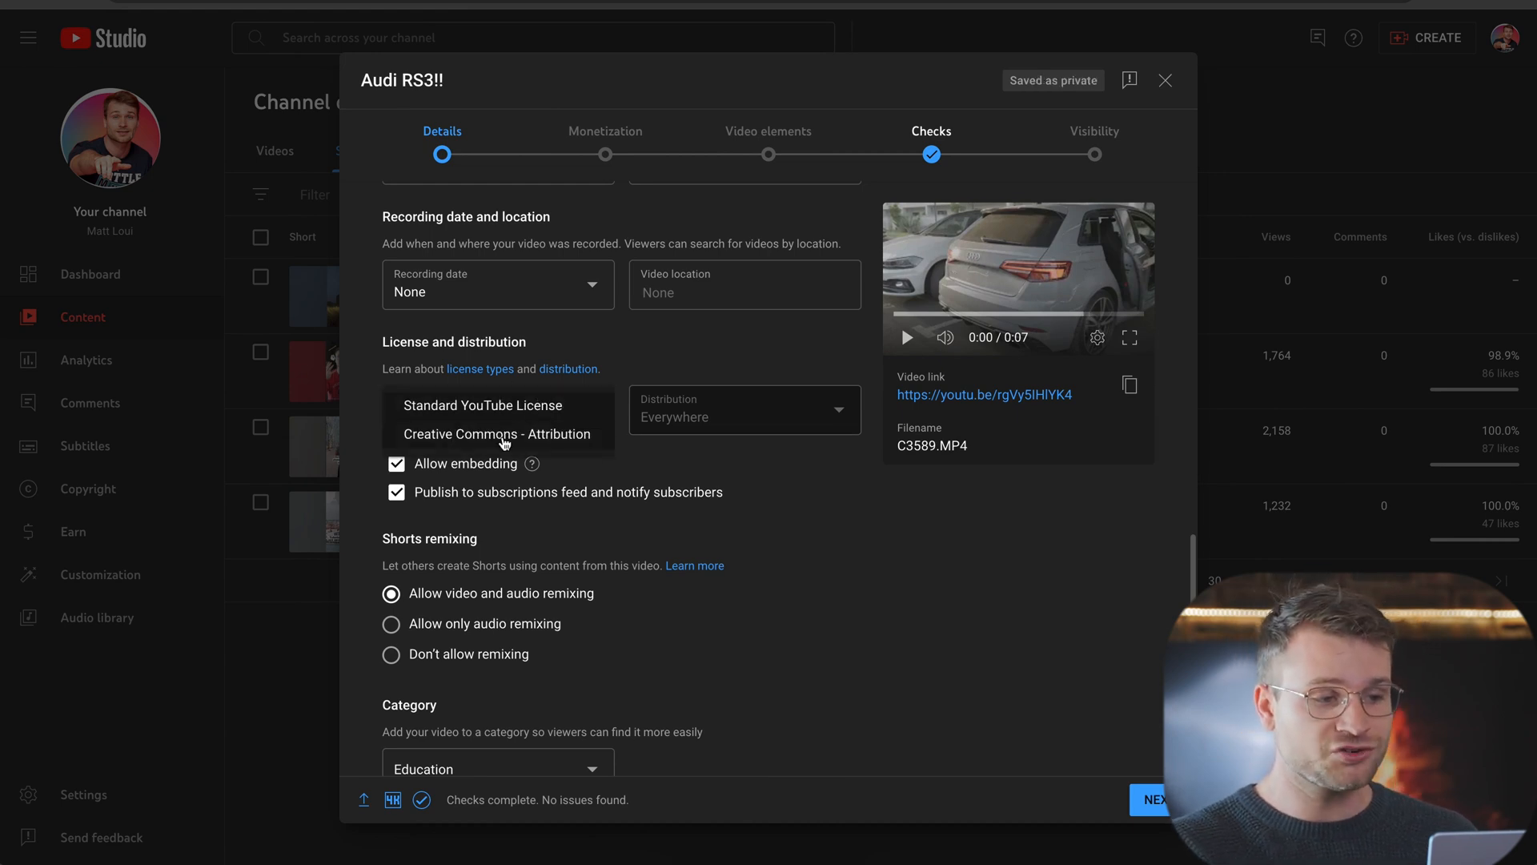
{"action": "left_click", "coordinate": [494, 433]}
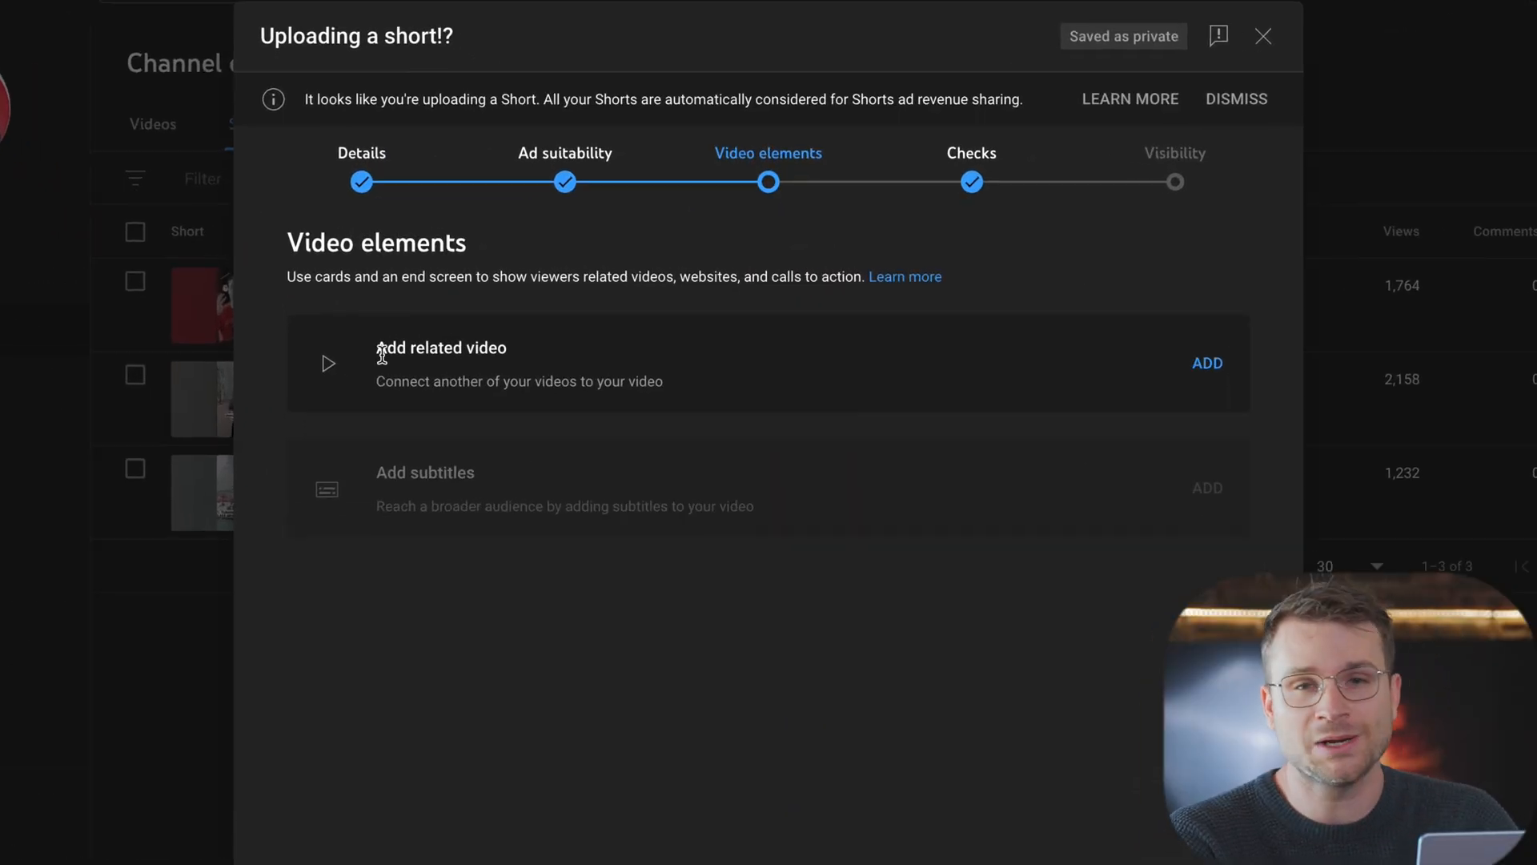
Step: Close the Short's upload dialog and scroll through the Audi RS3!! details
{"action": "left_click", "coordinate": [1207, 362]}
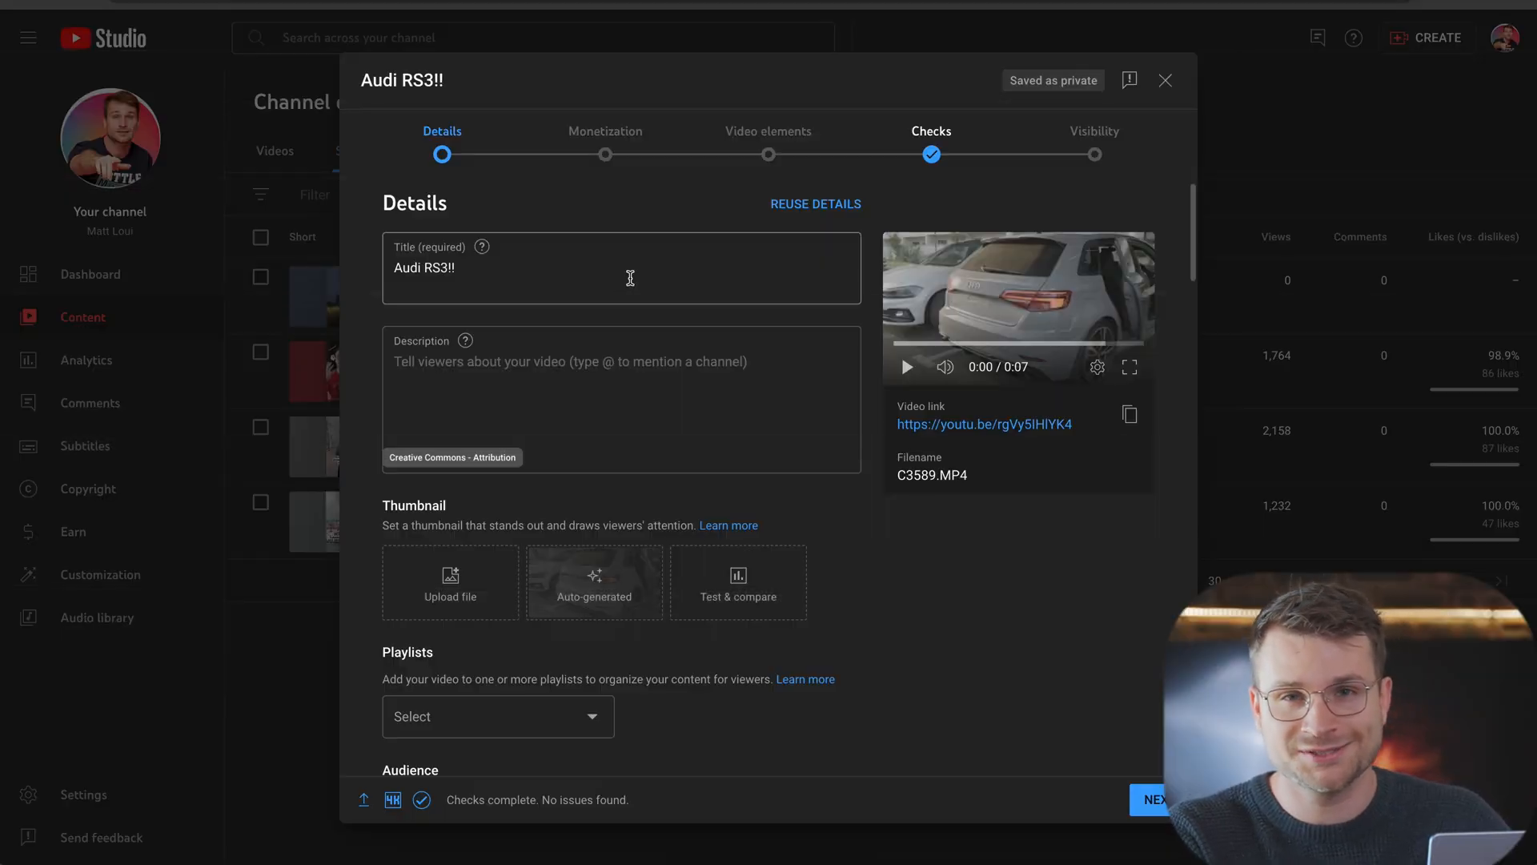
{"action": "scroll", "scroll_direction": "down", "scroll_amount": 3}
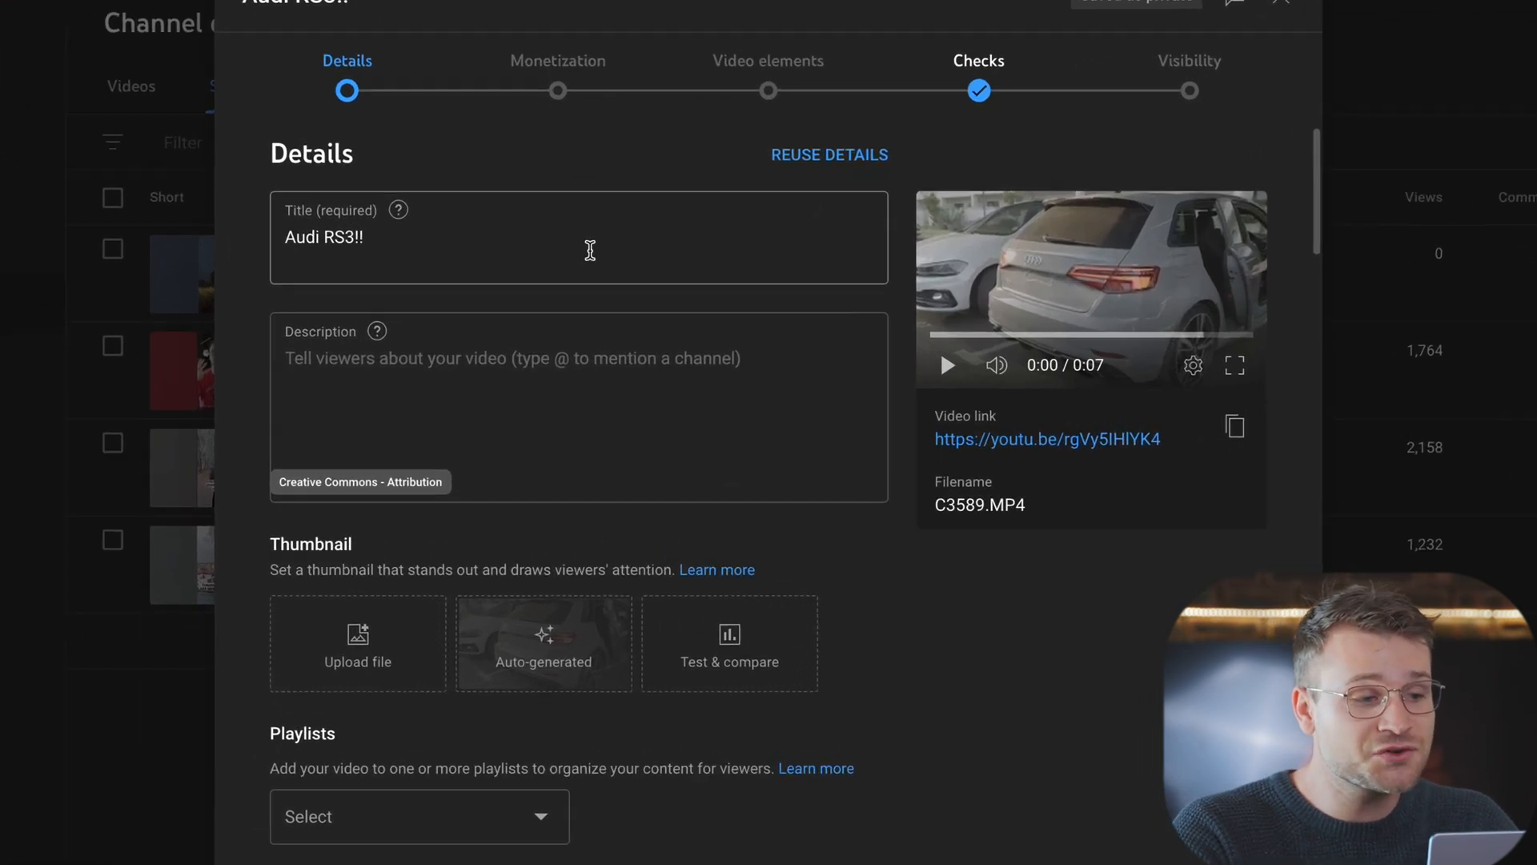
{"action": "scroll", "scroll_direction": "down", "scroll_amount": 3}
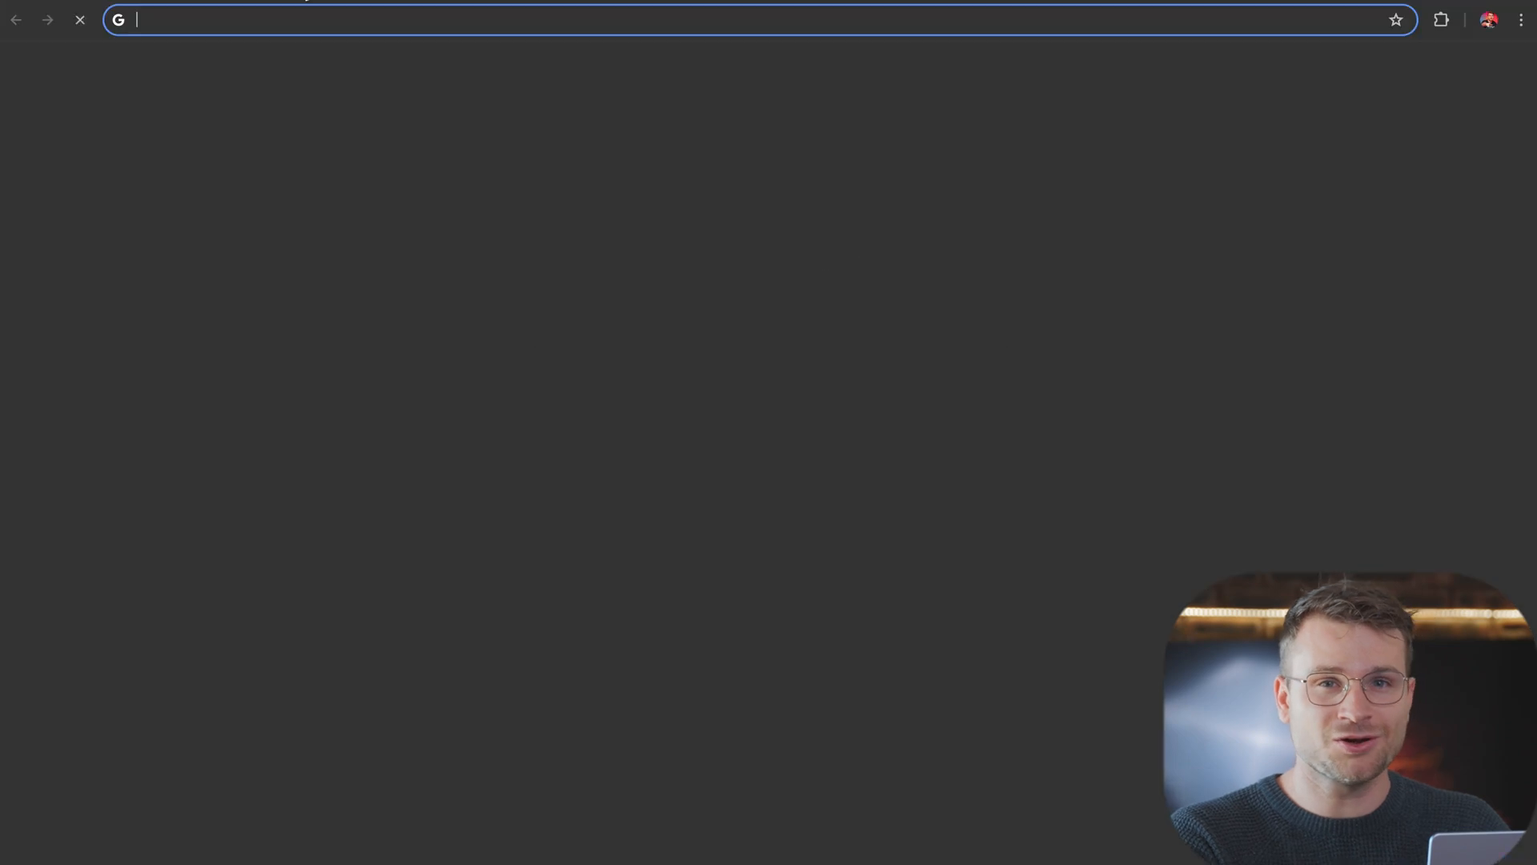
Step: Go to youtube.com, search 'audi rs3' via the suggestion, and scroll the results
{"action": "type", "text": "youtube.com"}
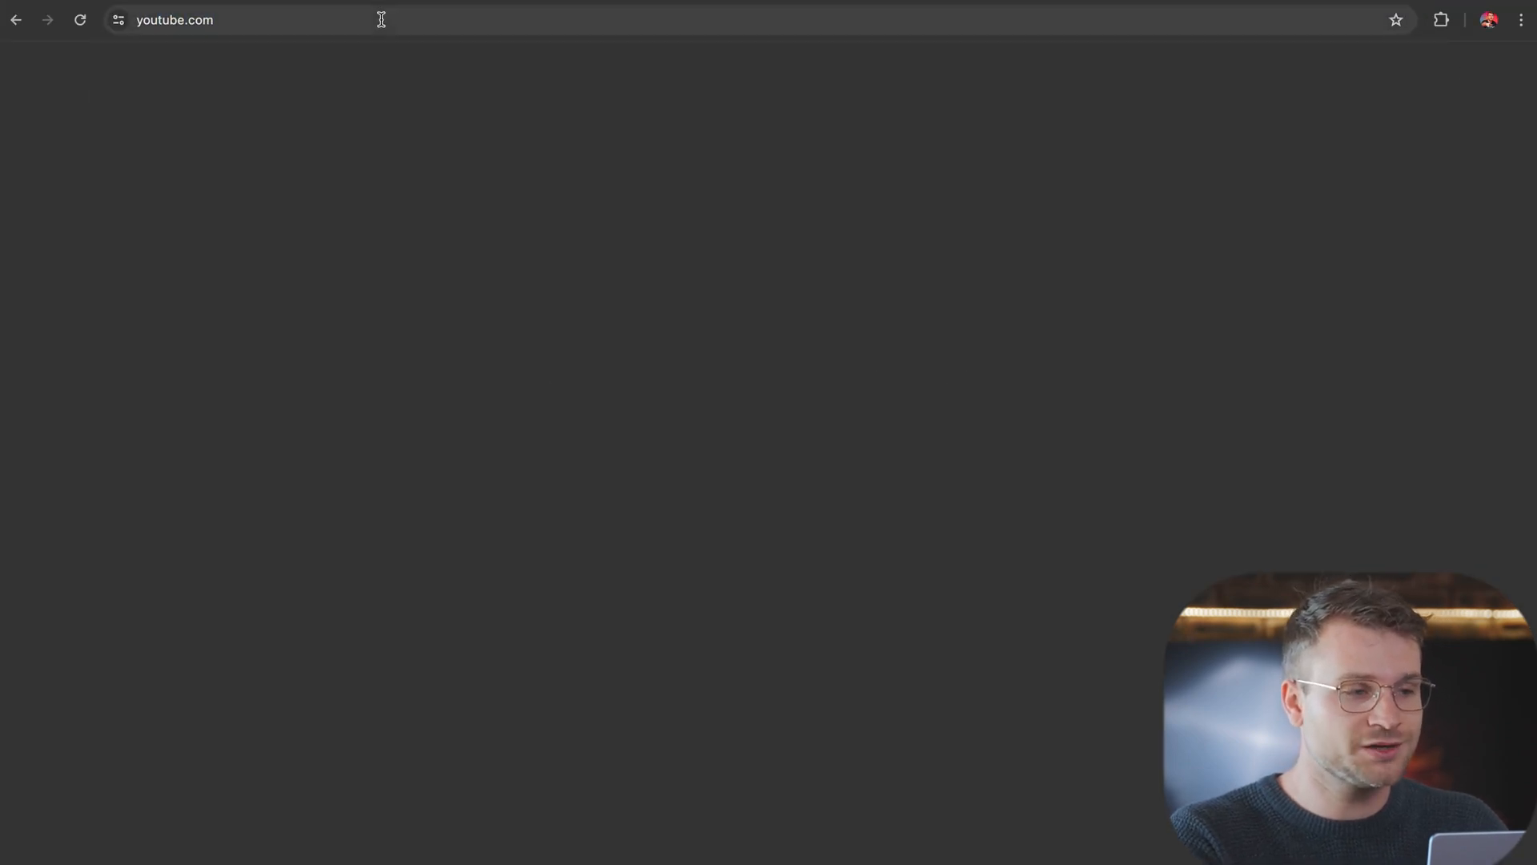
{"action": "type", "text": "audii"}
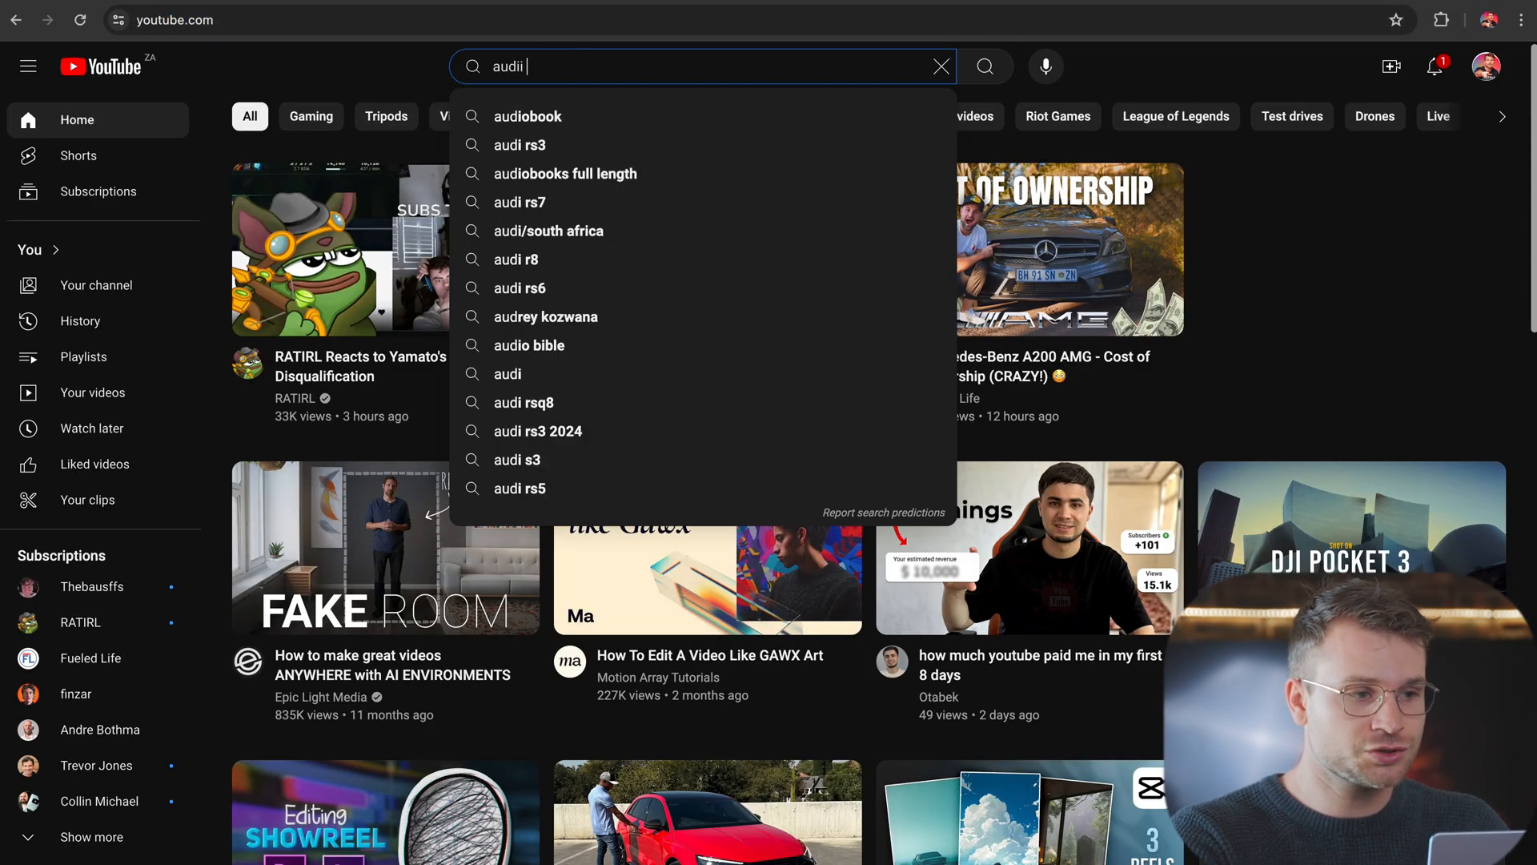
{"action": "left_click", "coordinate": [519, 145]}
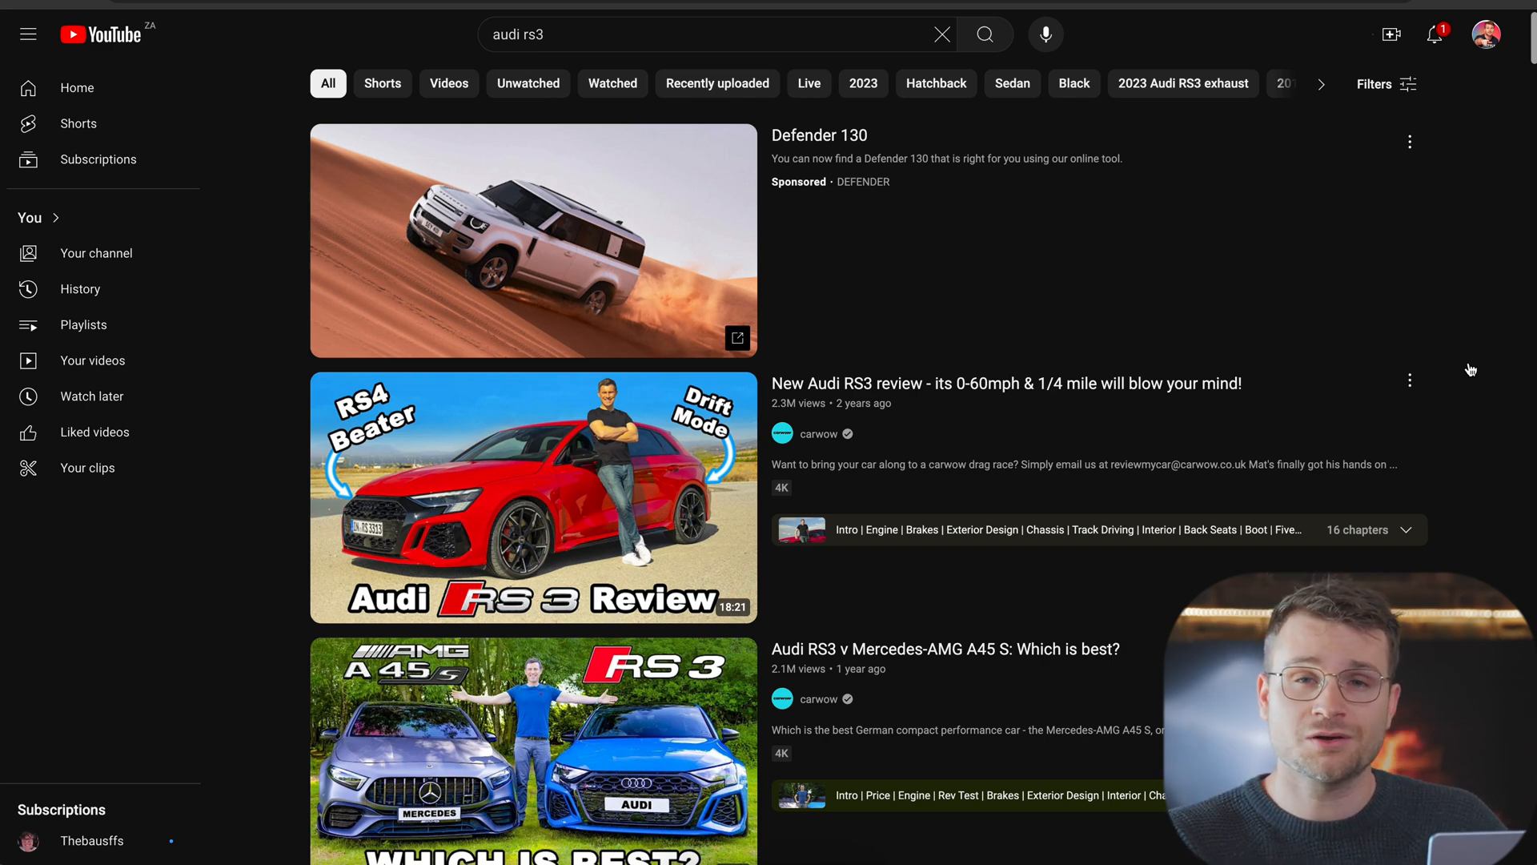
{"action": "scroll", "scroll_direction": "down", "scroll_amount": 3}
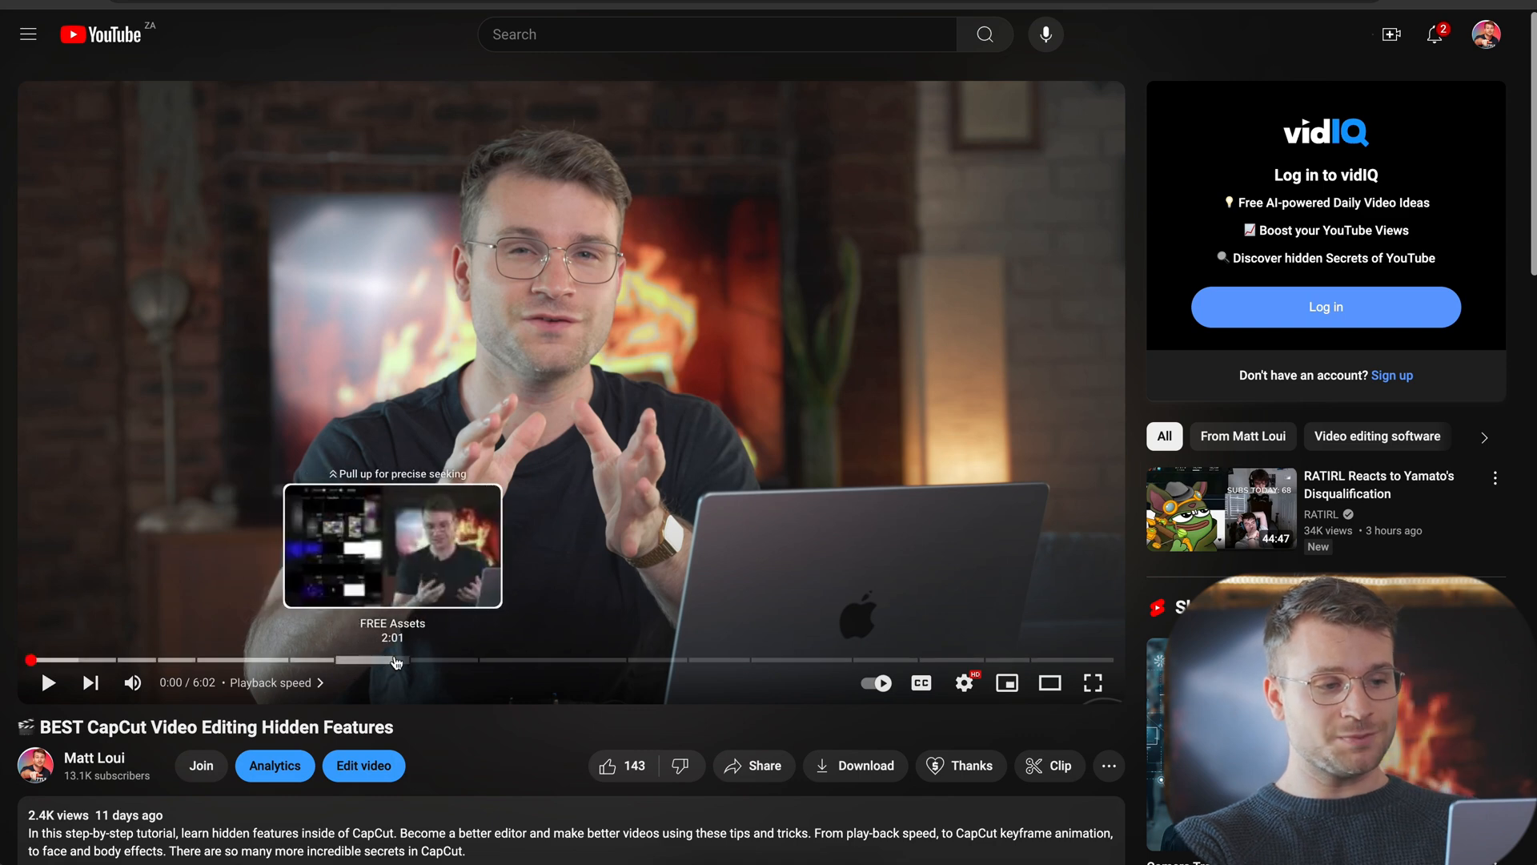
{"action": "mouse_move", "coordinate": [527, 660]}
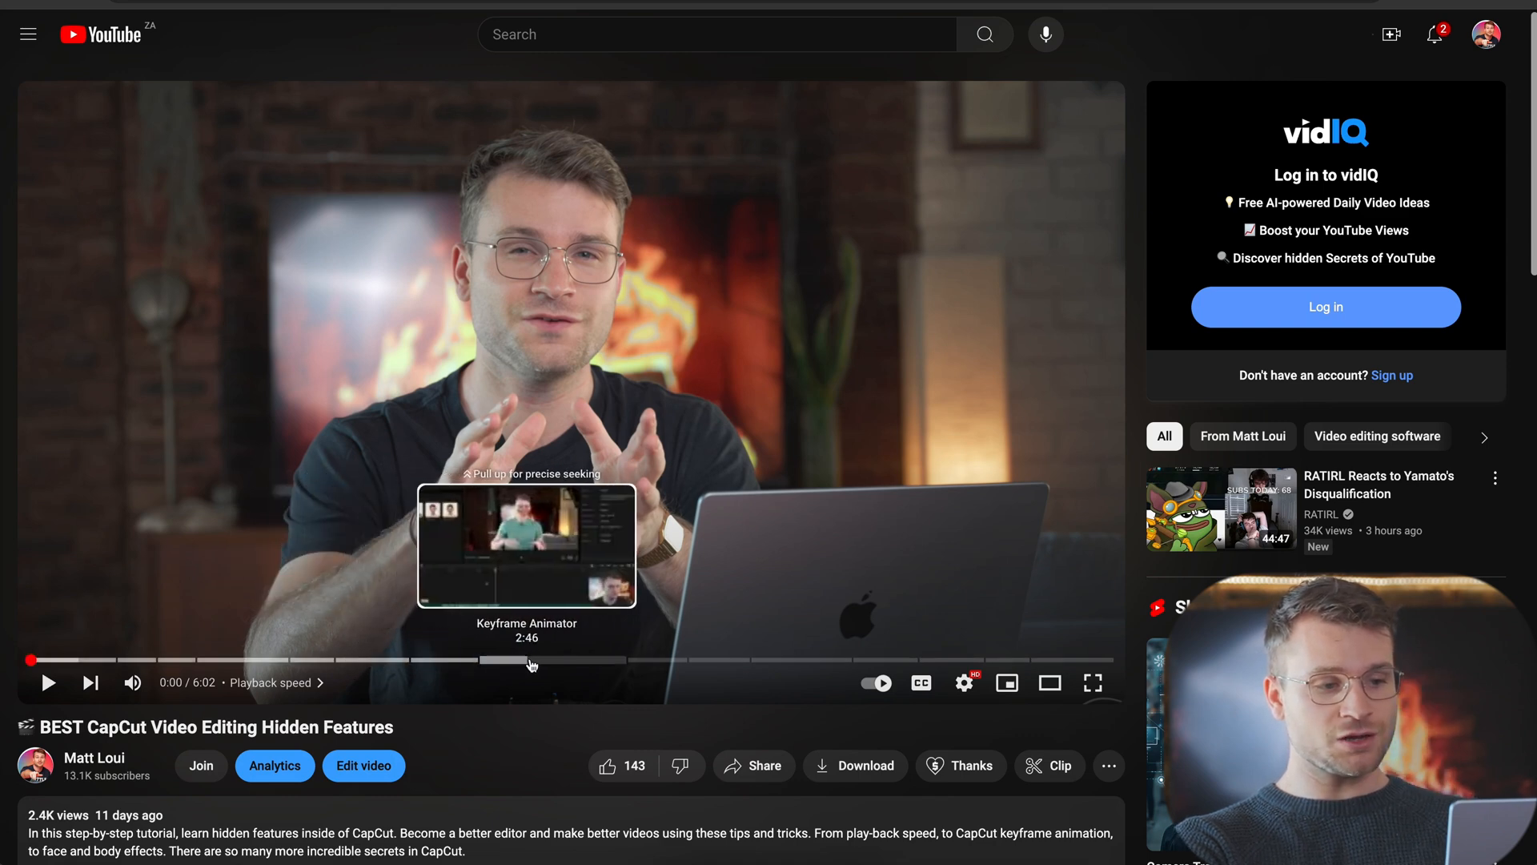
{"action": "mouse_move", "coordinate": [655, 668]}
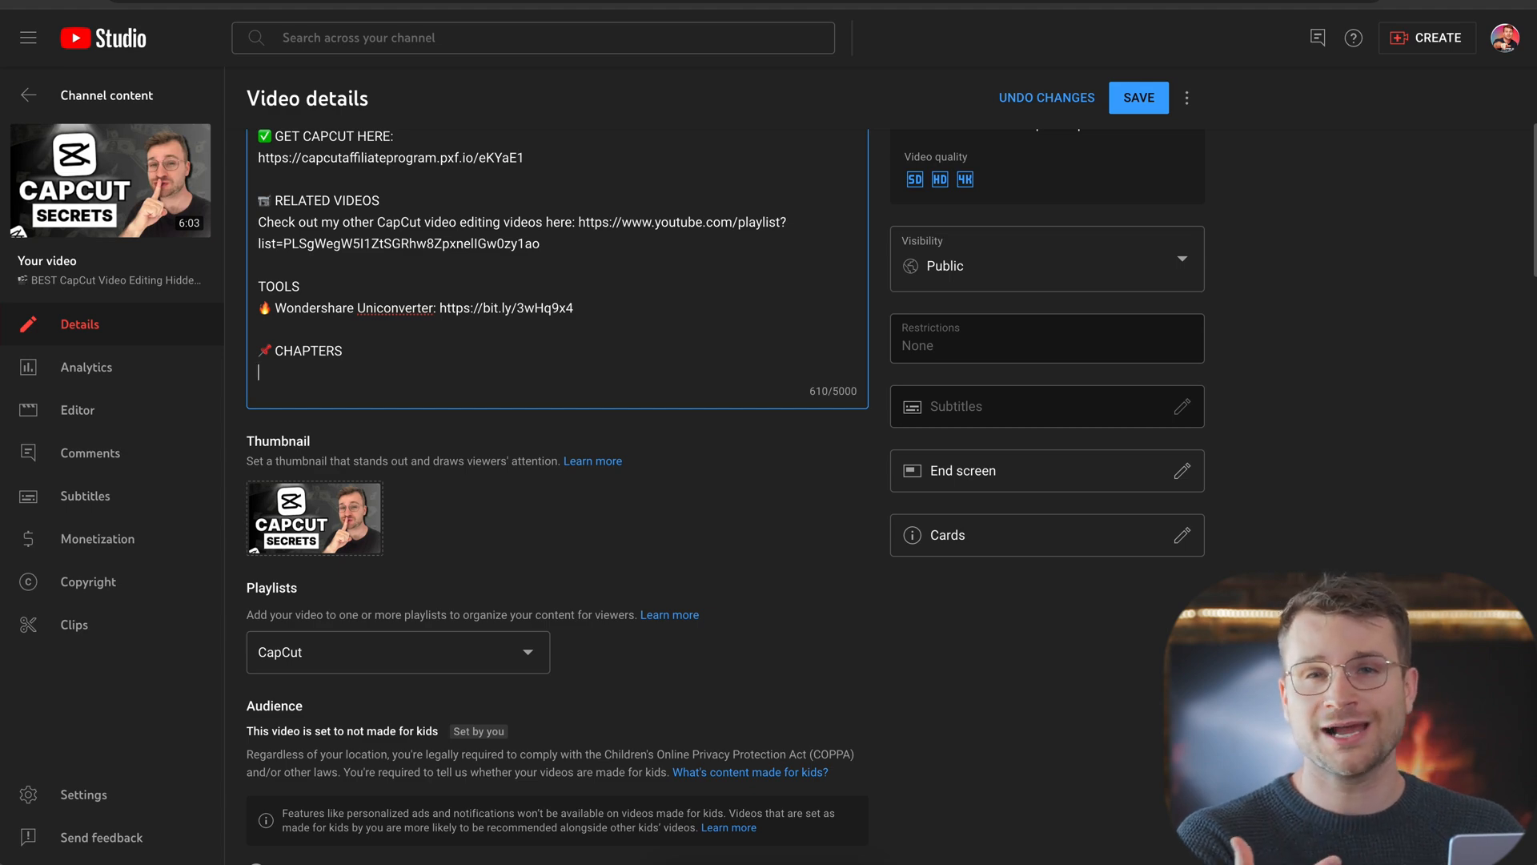
Step: Type '0:00 Intro' and the next timestamp '0:30' under CHAPTERS in the description
{"action": "type", "text": "0"}
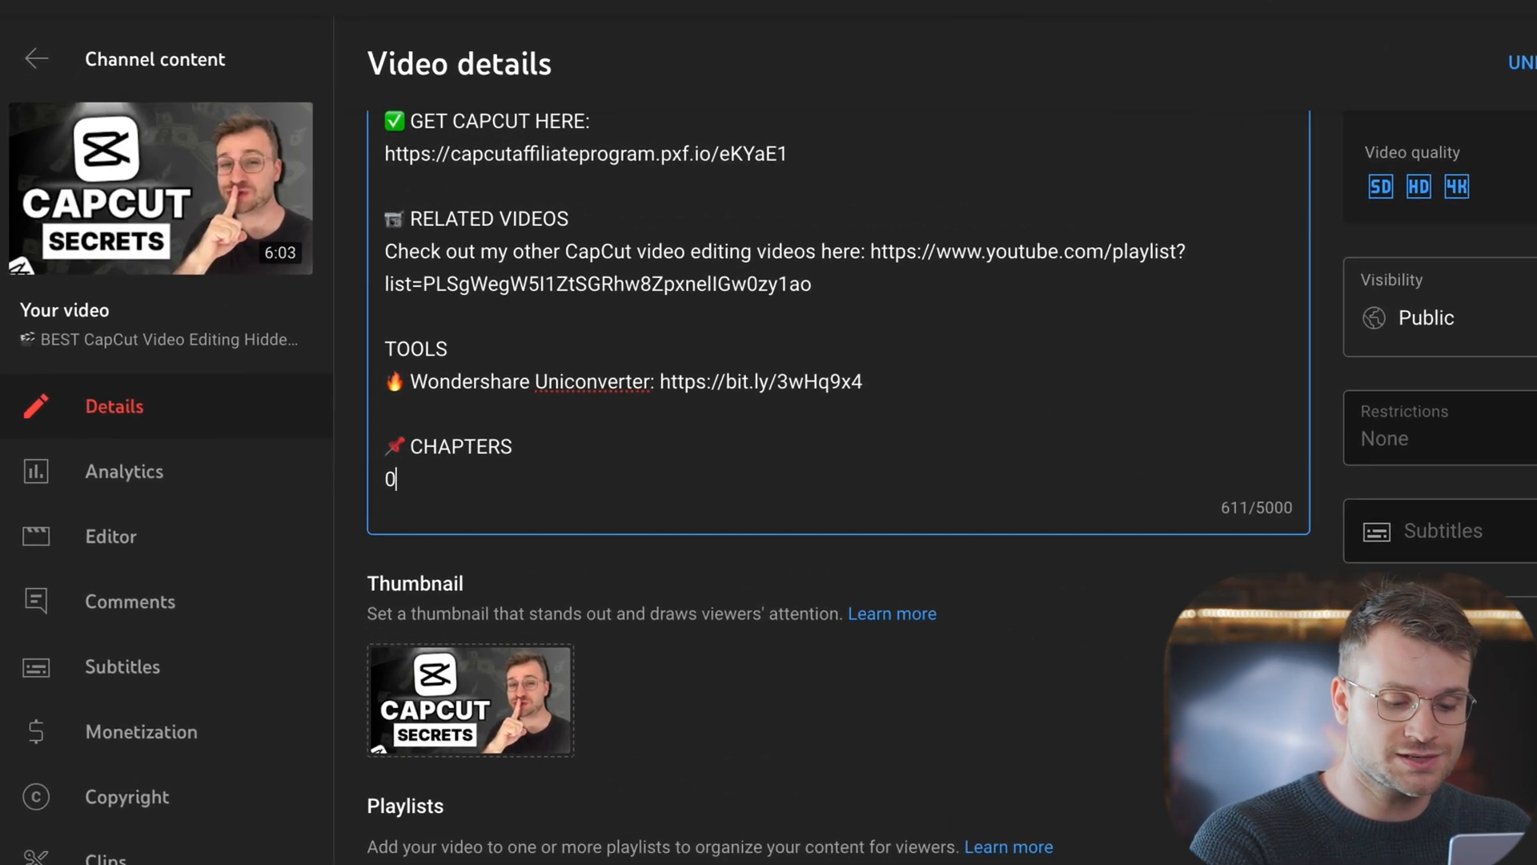
{"action": "type", "text": ":00"}
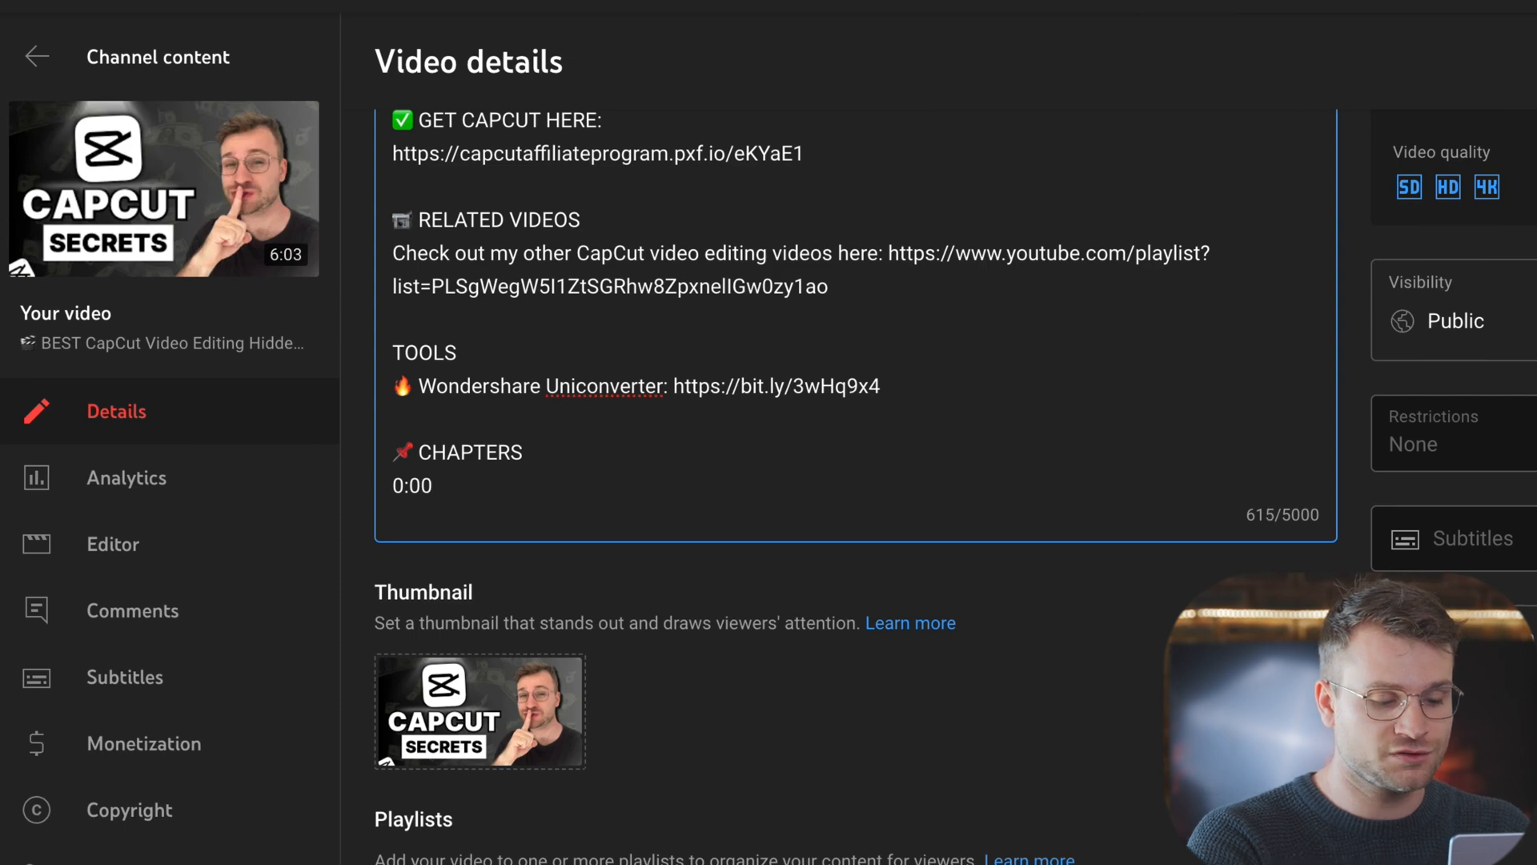
{"action": "type", "text": "Intro"}
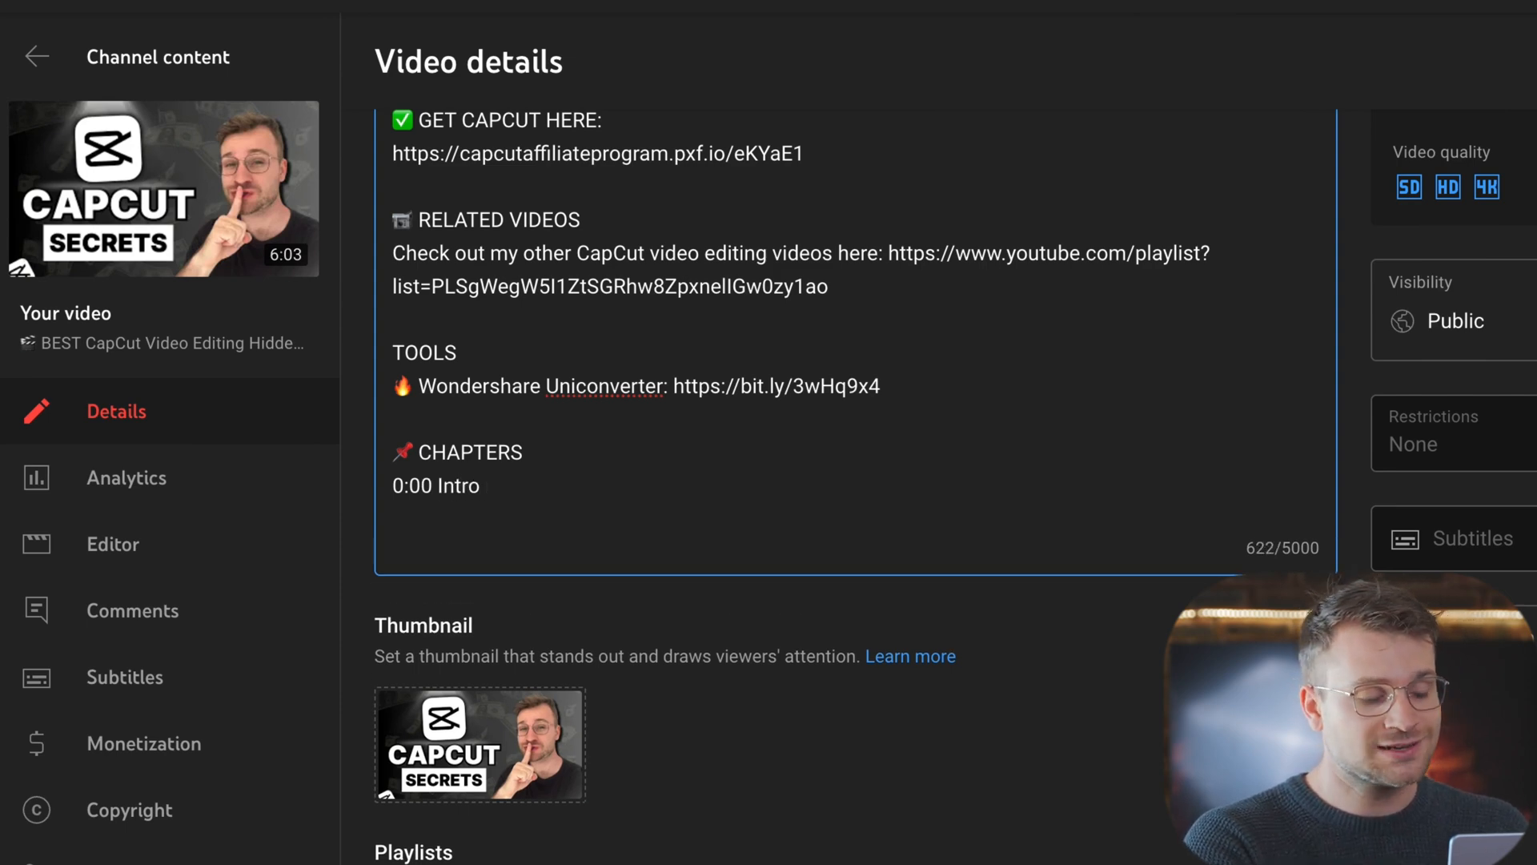
{"action": "type", "text": "0"}
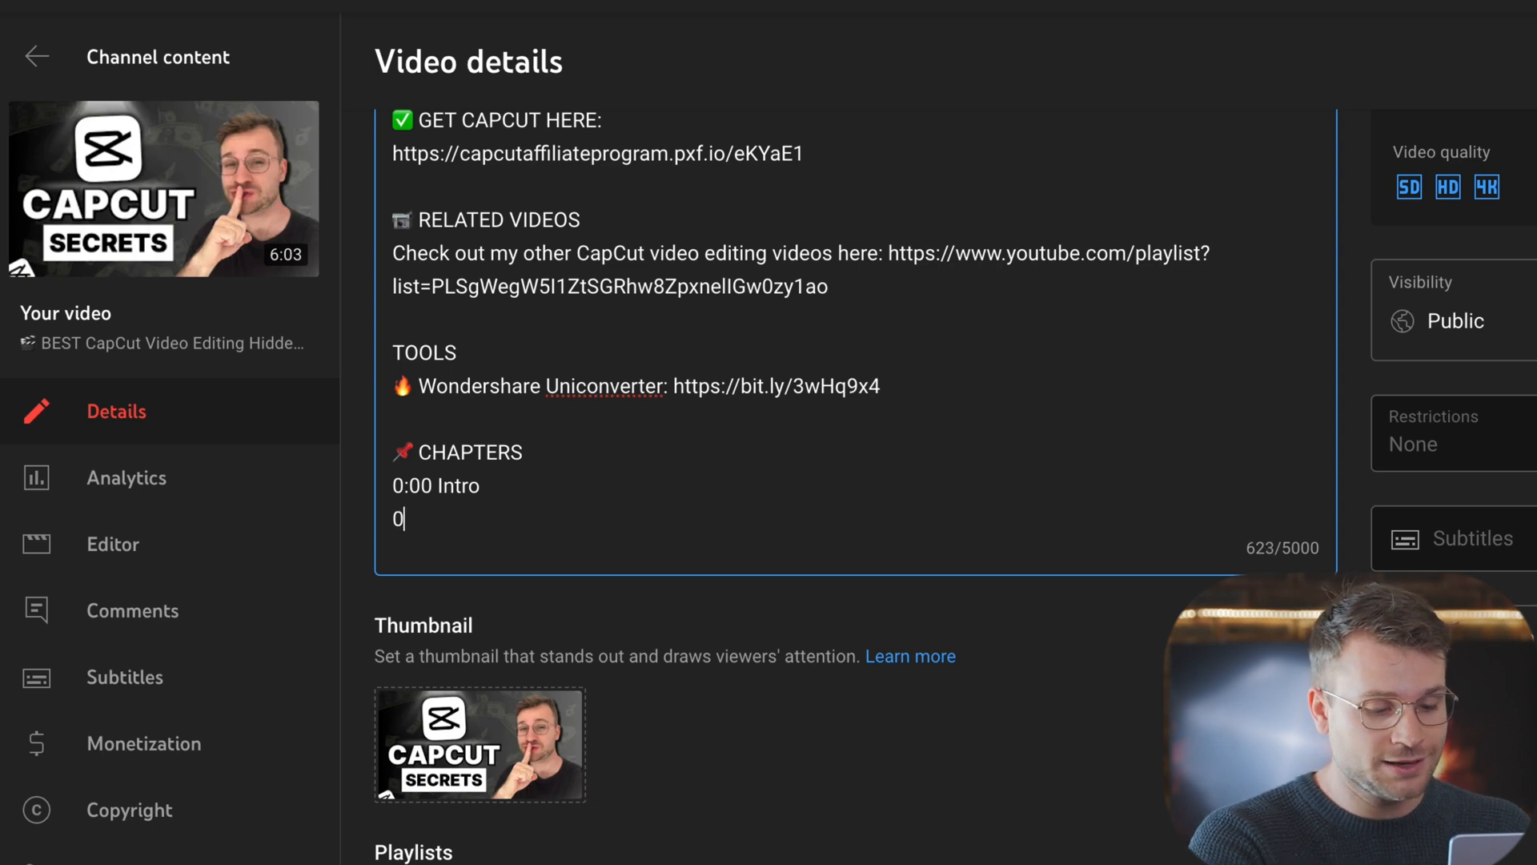
{"action": "type", "text": ":30"}
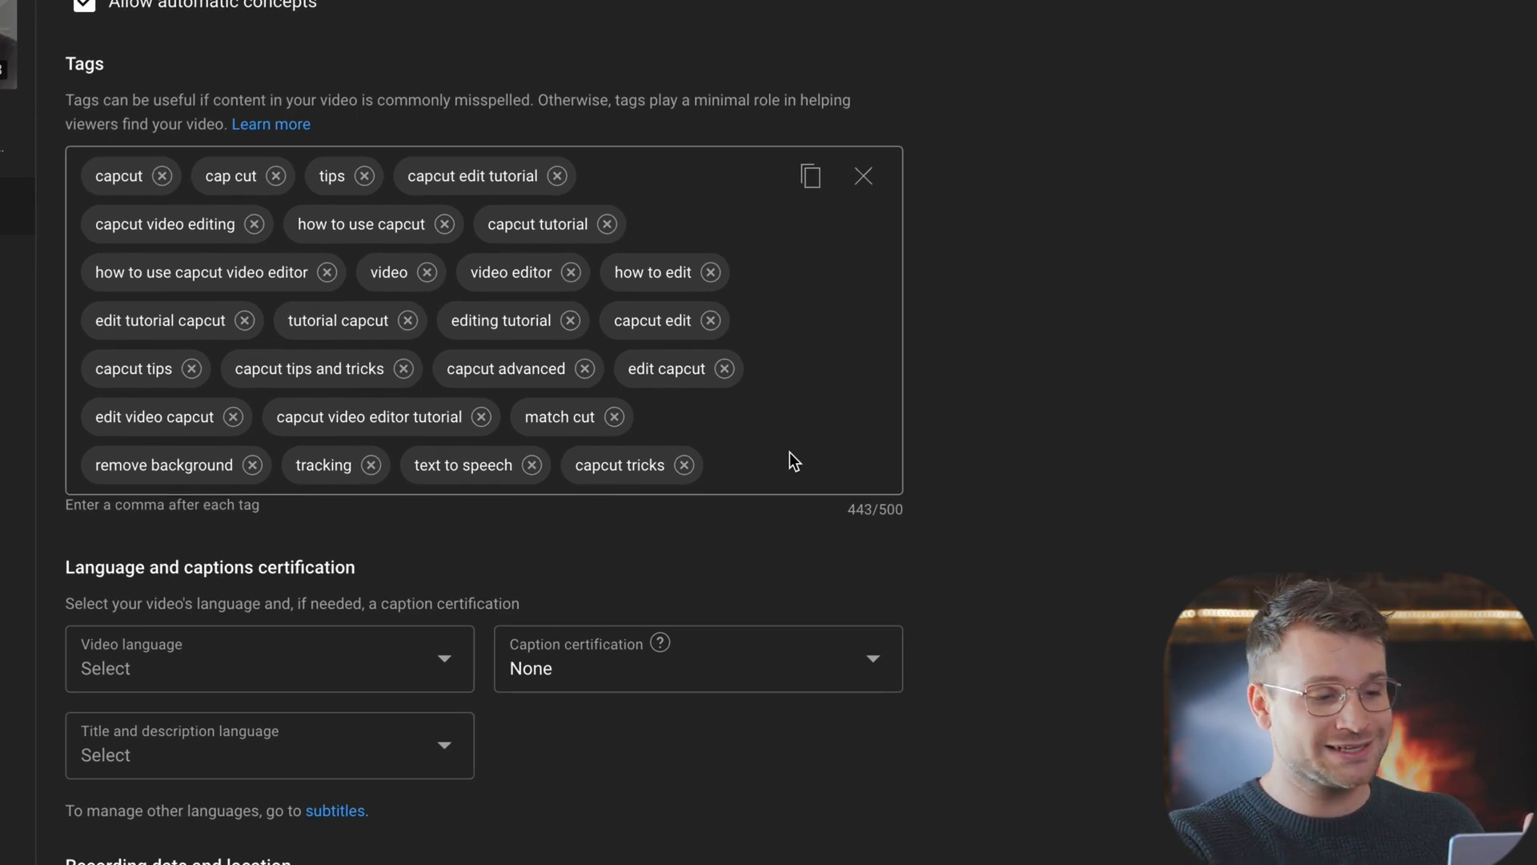
Step: Enter comma-separated CapCut tutorial tags like 'capcut tips' and 'capcut tricks'
{"action": "left_click", "coordinate": [716, 471]}
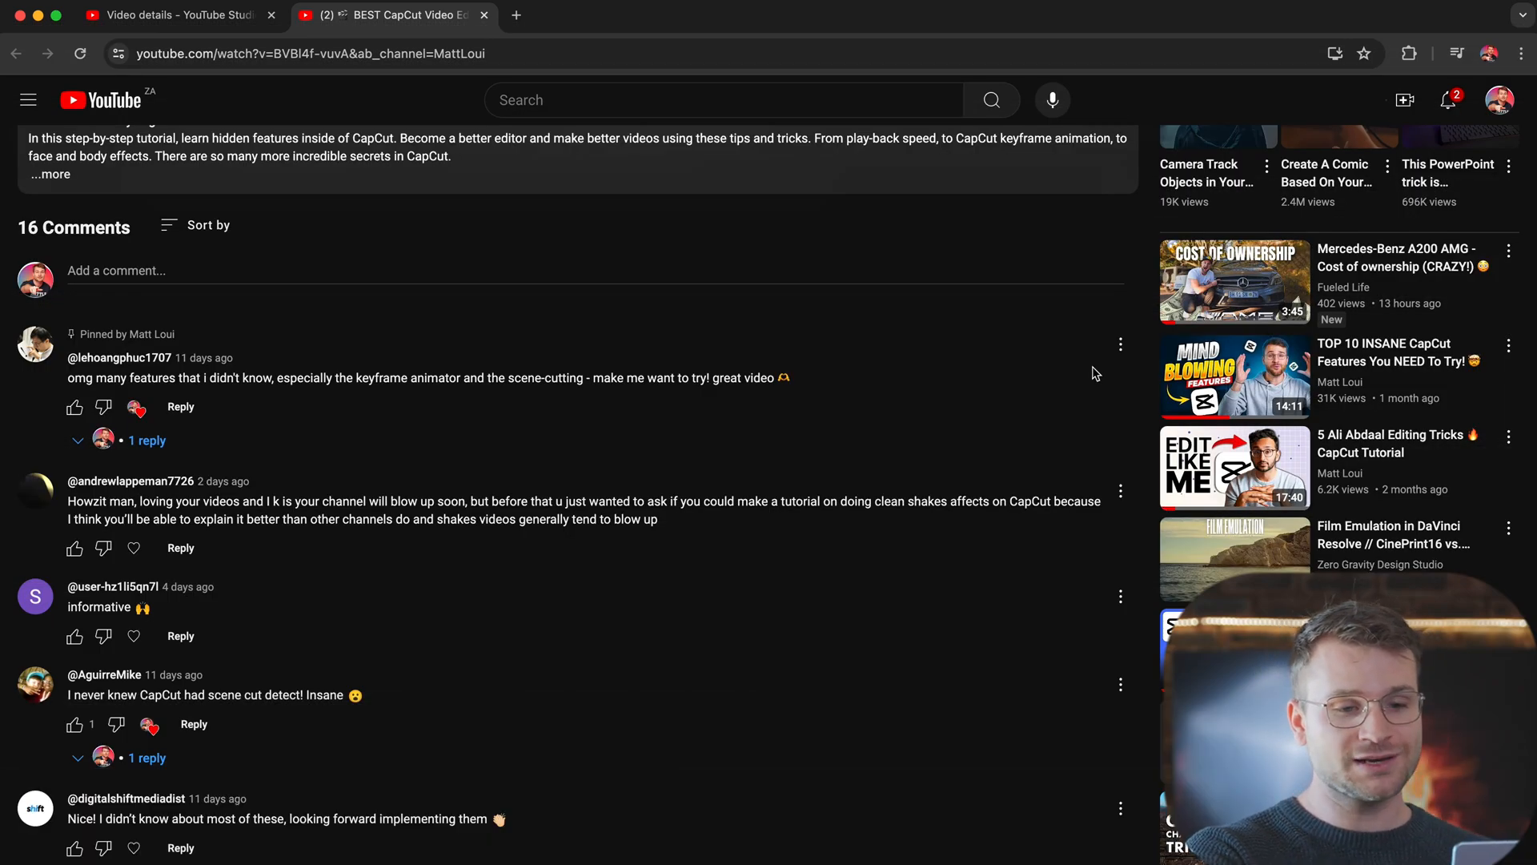
{"action": "mouse_move", "coordinate": [965, 461]}
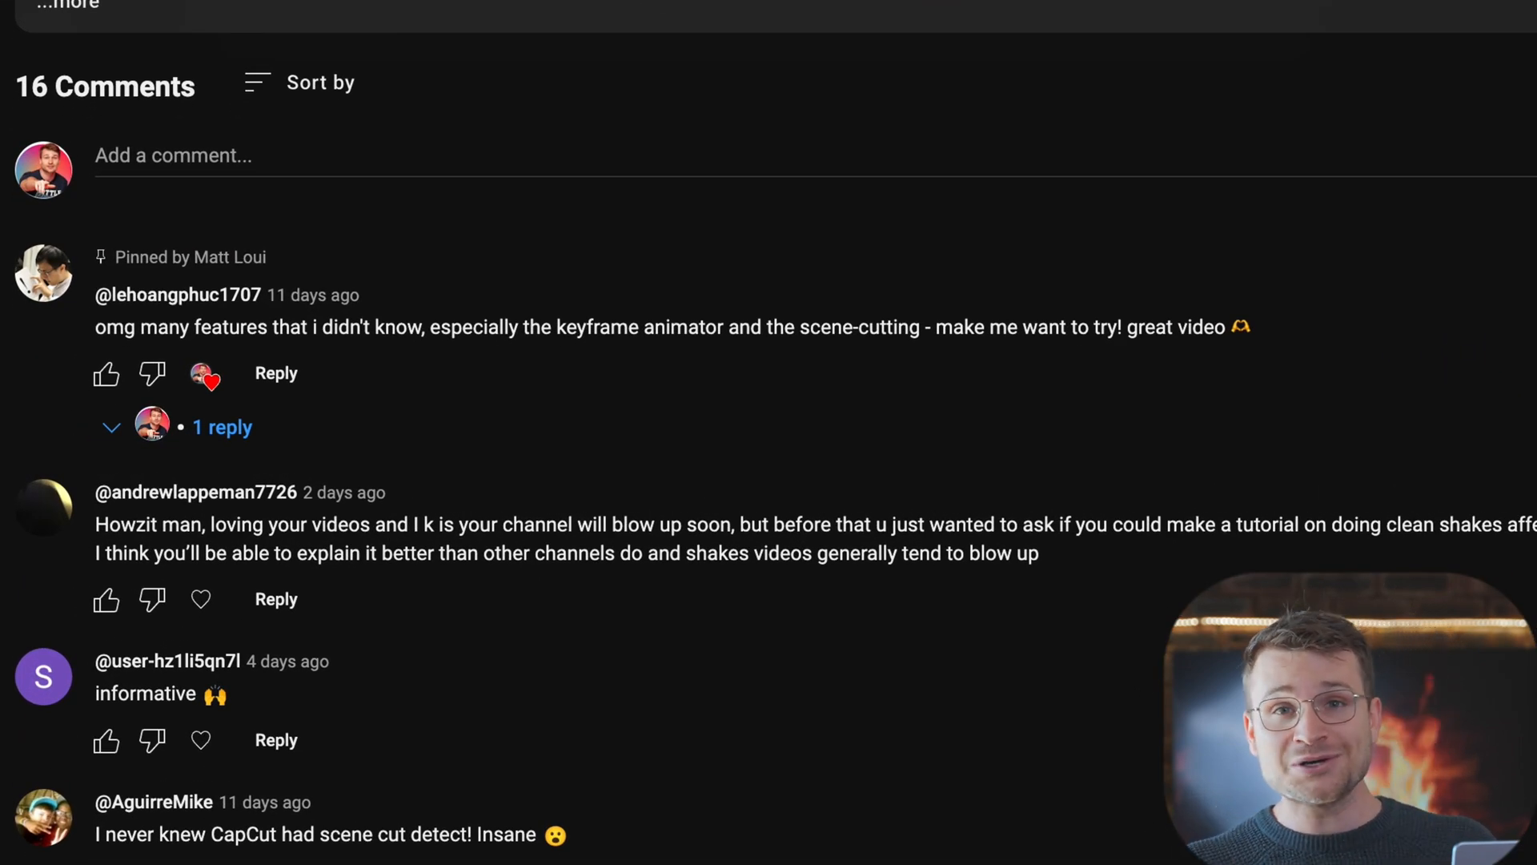
Step: Switch to the video's watch page tab to view the pinned keyframe animator comment
{"action": "left_click", "coordinate": [603, 14]}
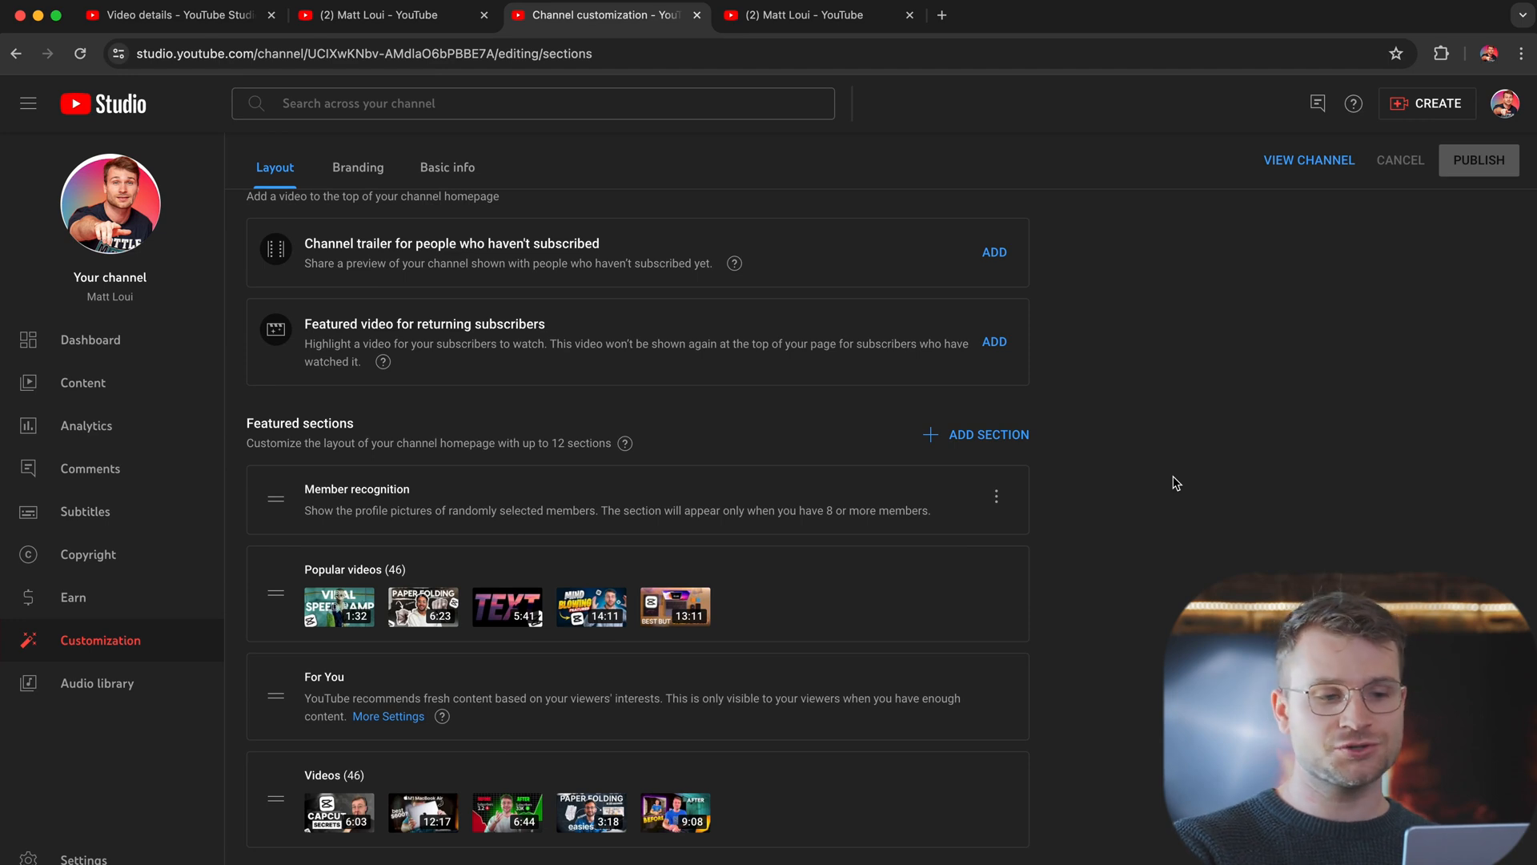
{"action": "mouse_move", "coordinate": [848, 48]}
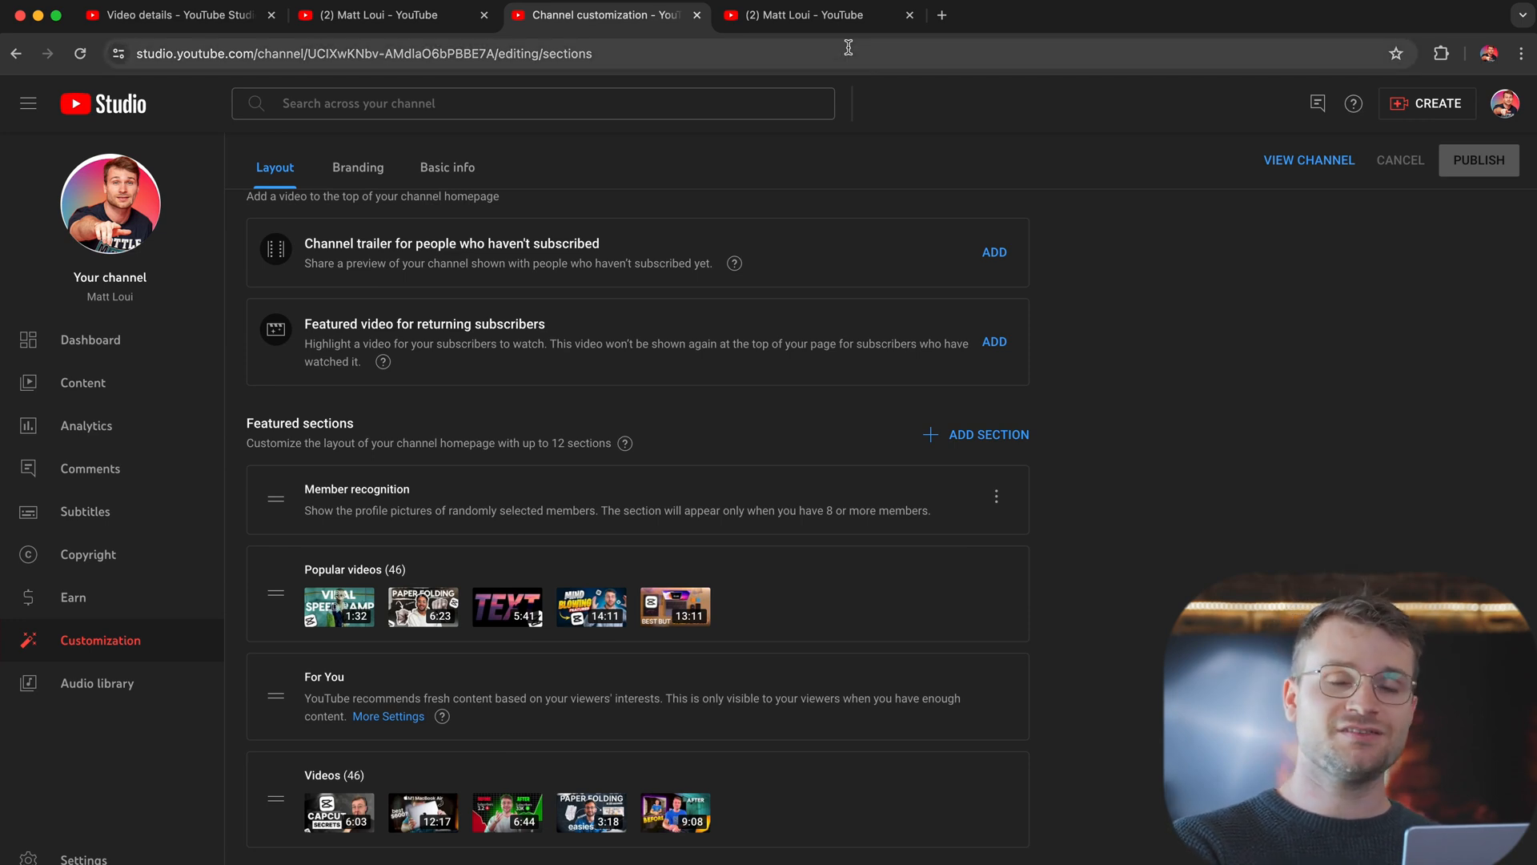
Step: Preview the public channel homepage, then publish the layout with the new Short videos section
{"action": "left_click", "coordinate": [819, 15]}
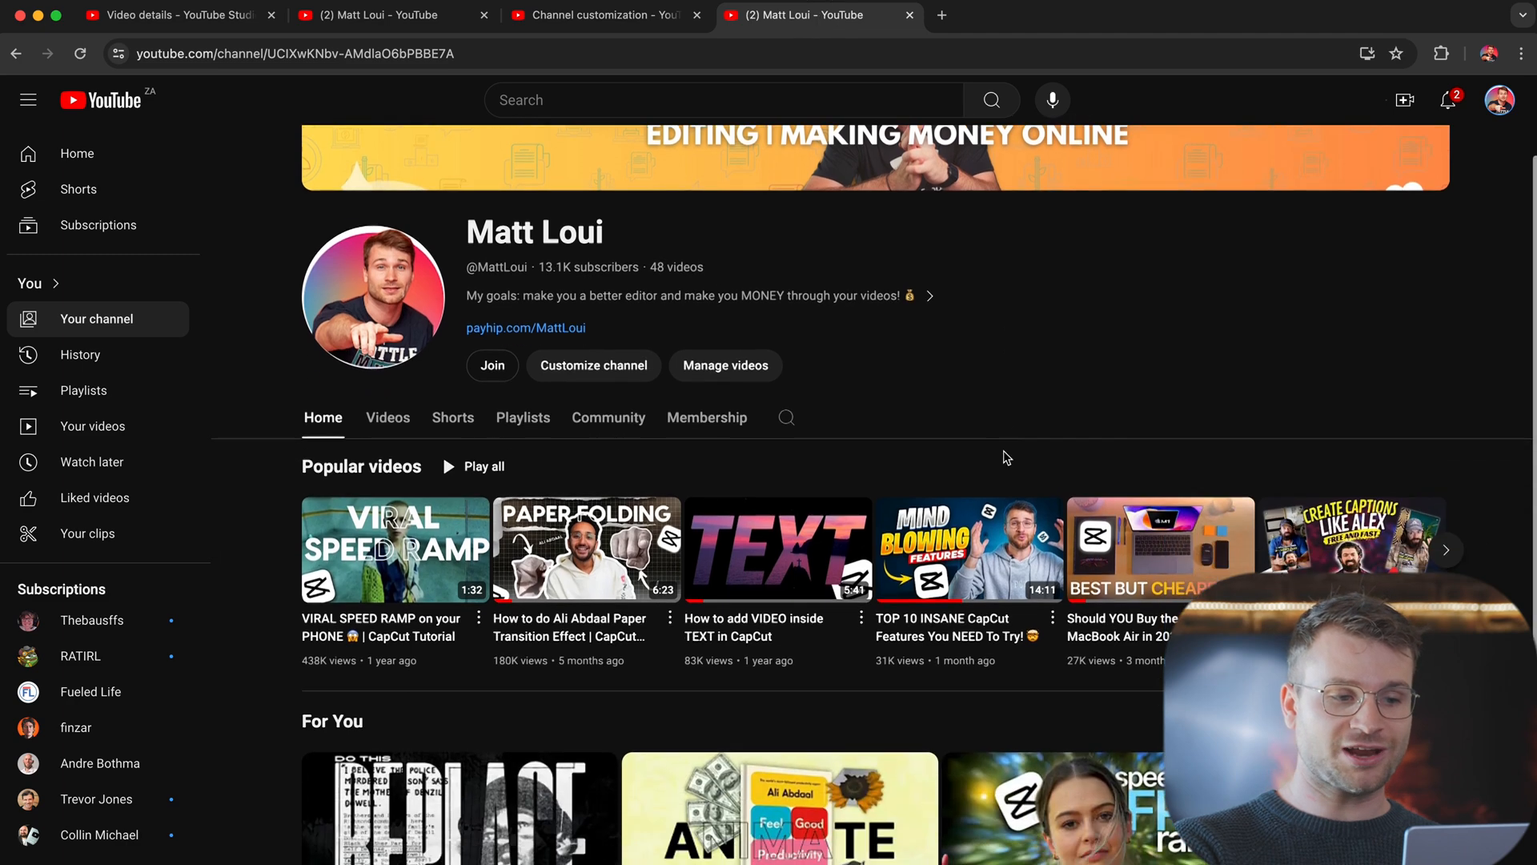
{"action": "scroll", "scroll_direction": "down", "scroll_amount": 3}
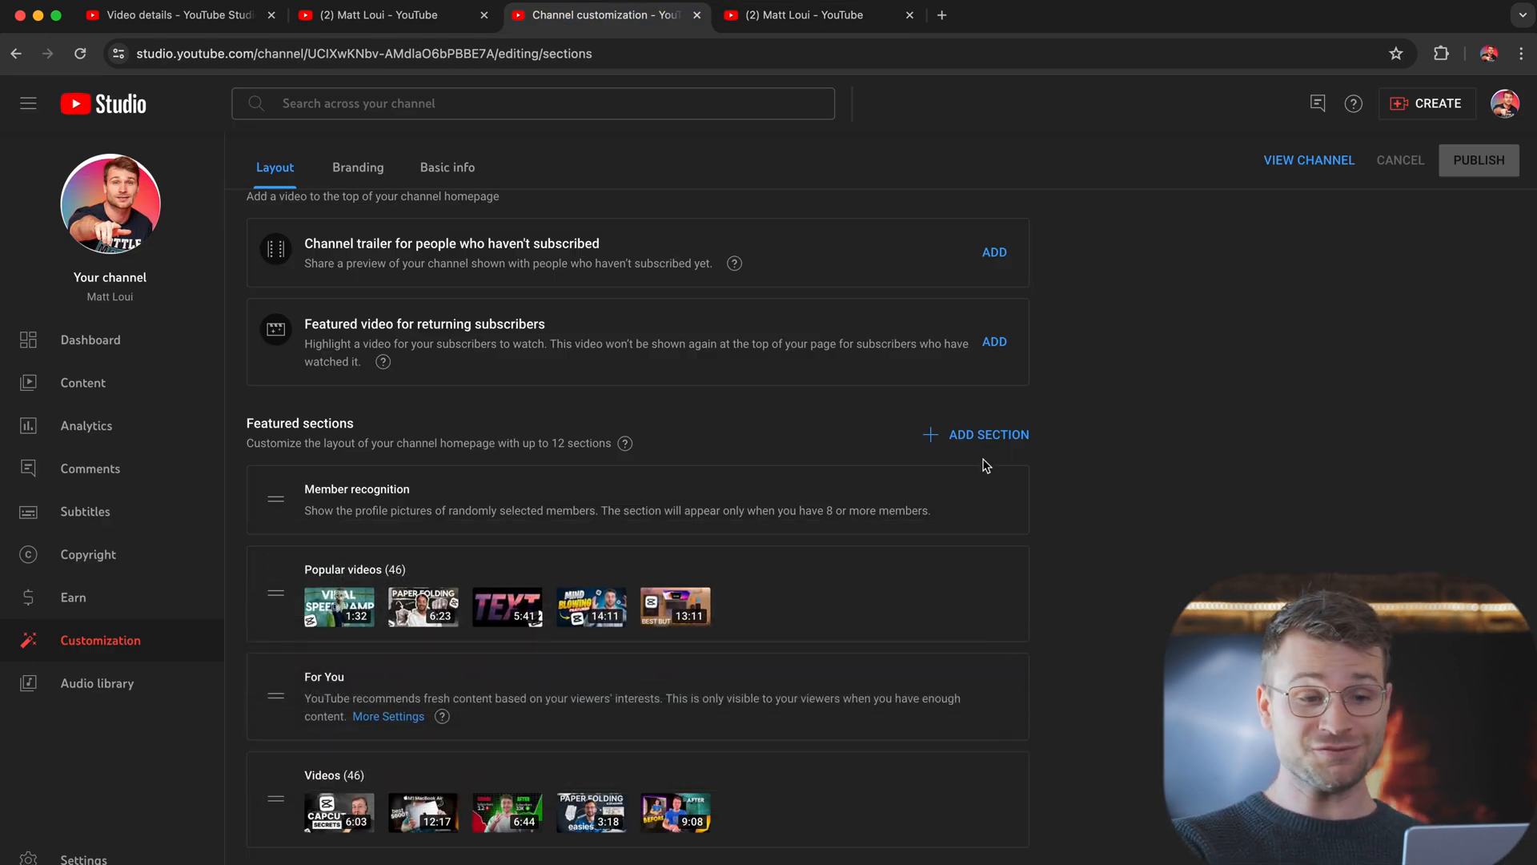
{"action": "scroll", "scroll_direction": "down", "scroll_amount": 3}
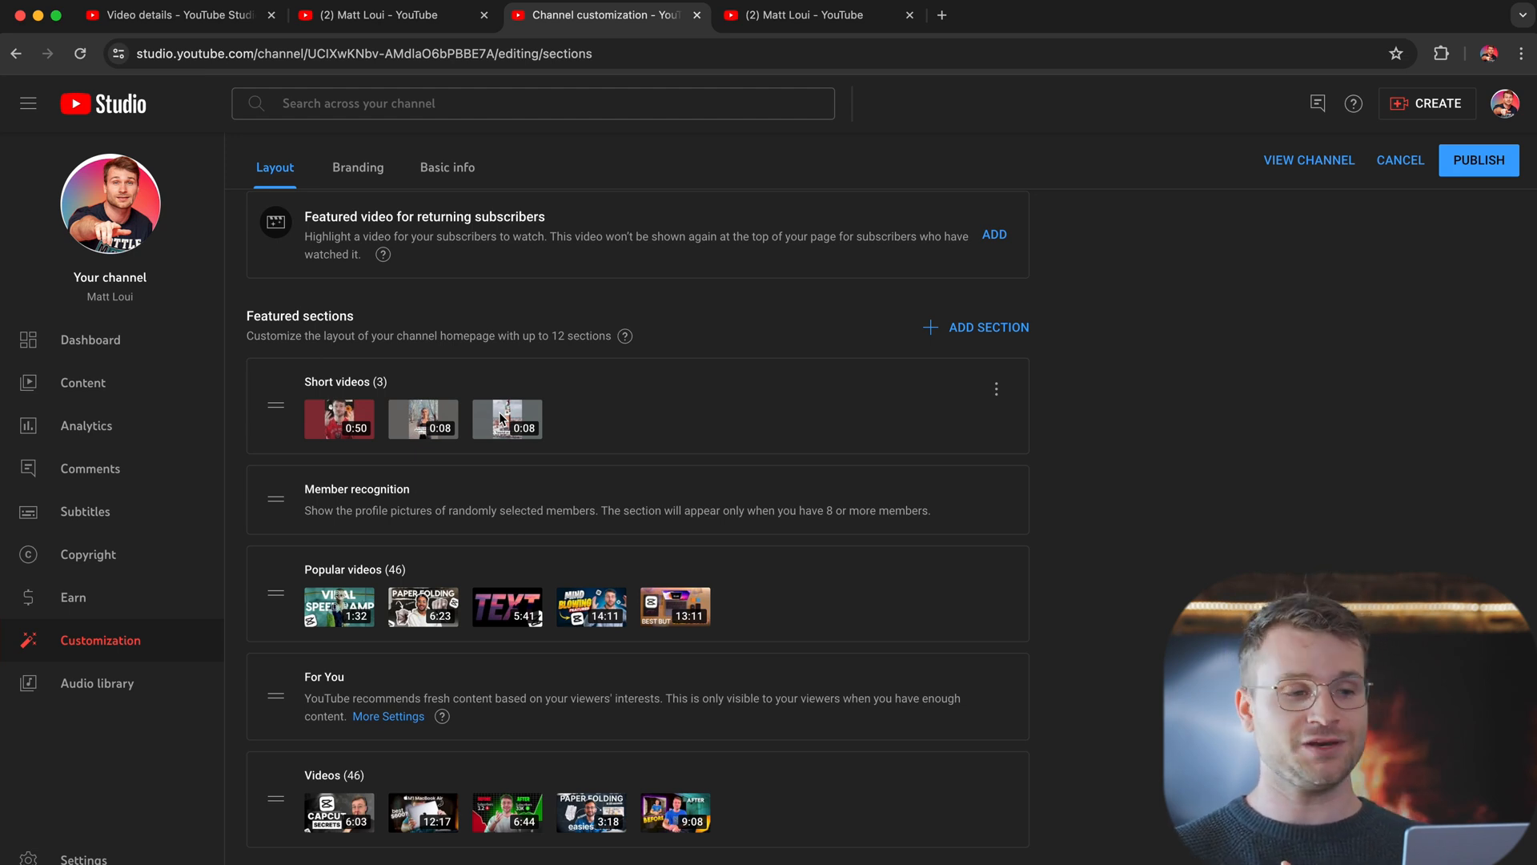
{"action": "left_click", "coordinate": [86, 425]}
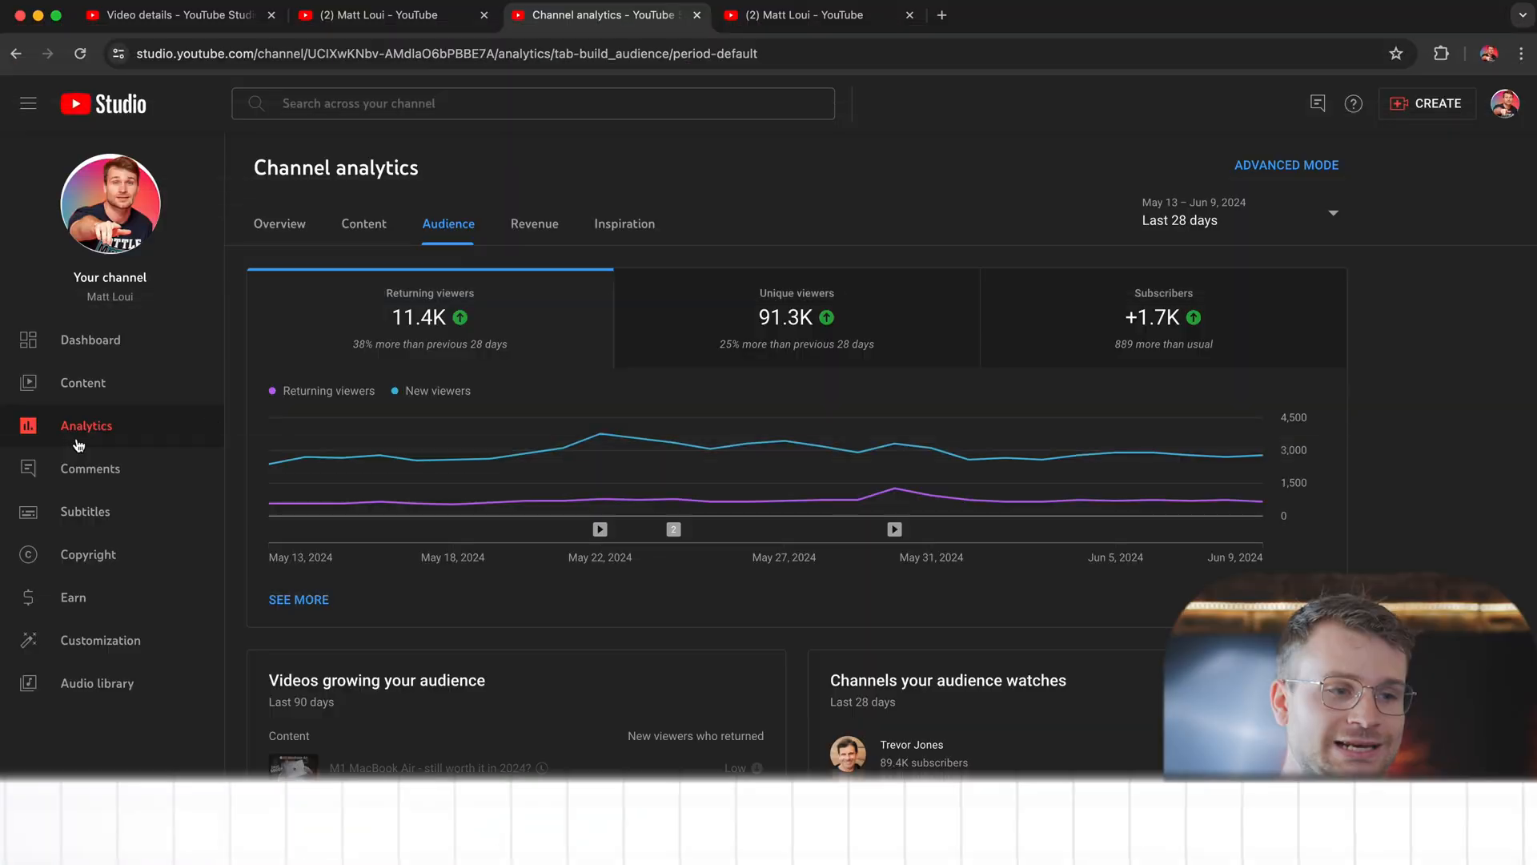
Step: Scroll the Audience tab down to the 'When your viewers are on YouTube' heatmap
{"action": "scroll", "scroll_direction": "down", "scroll_amount": 3}
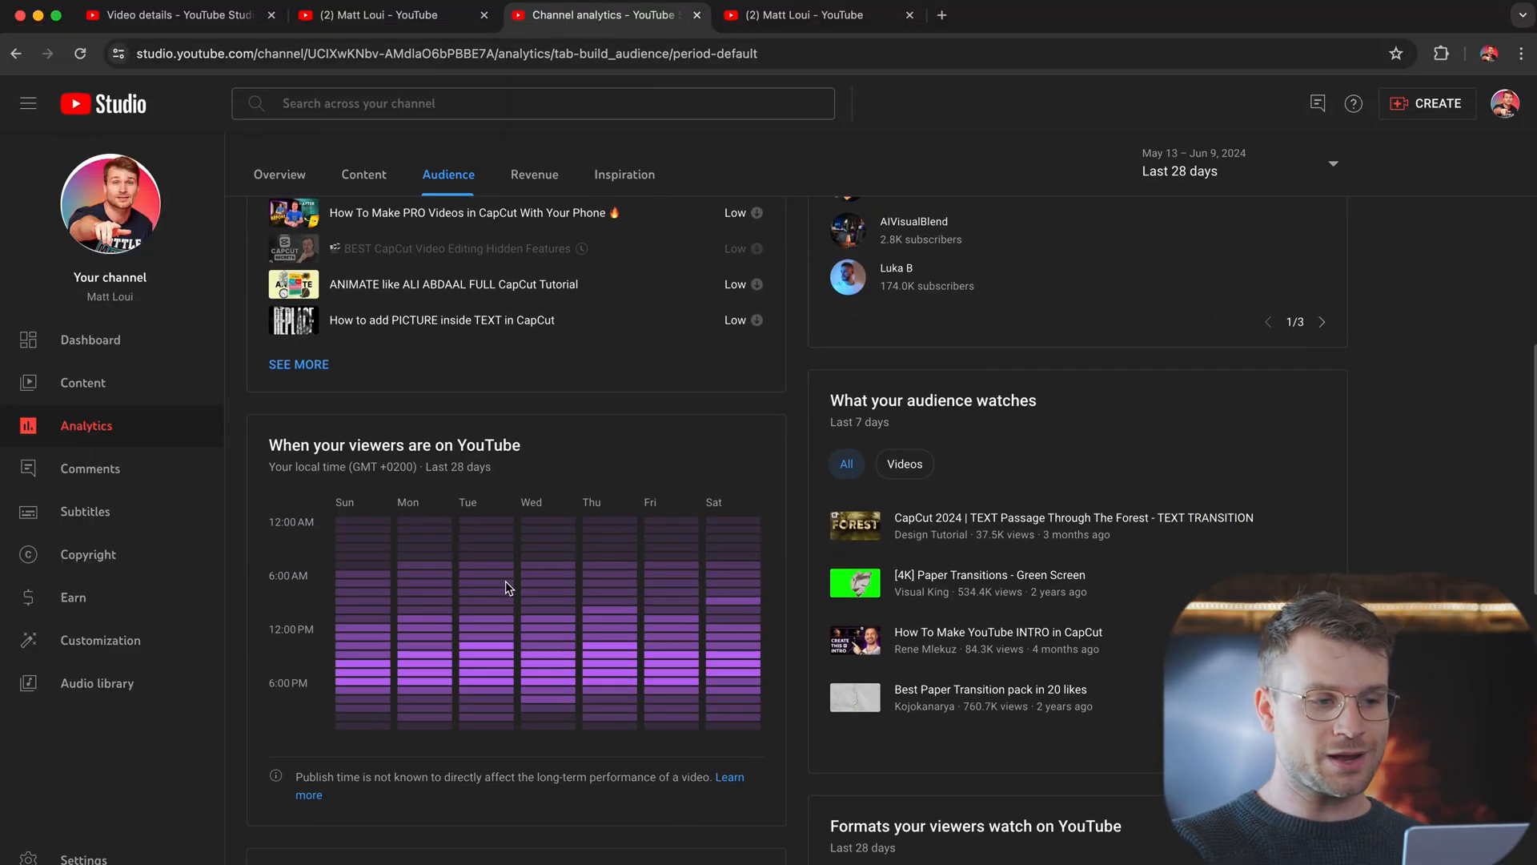
{"action": "scroll", "scroll_direction": "down", "scroll_amount": 3}
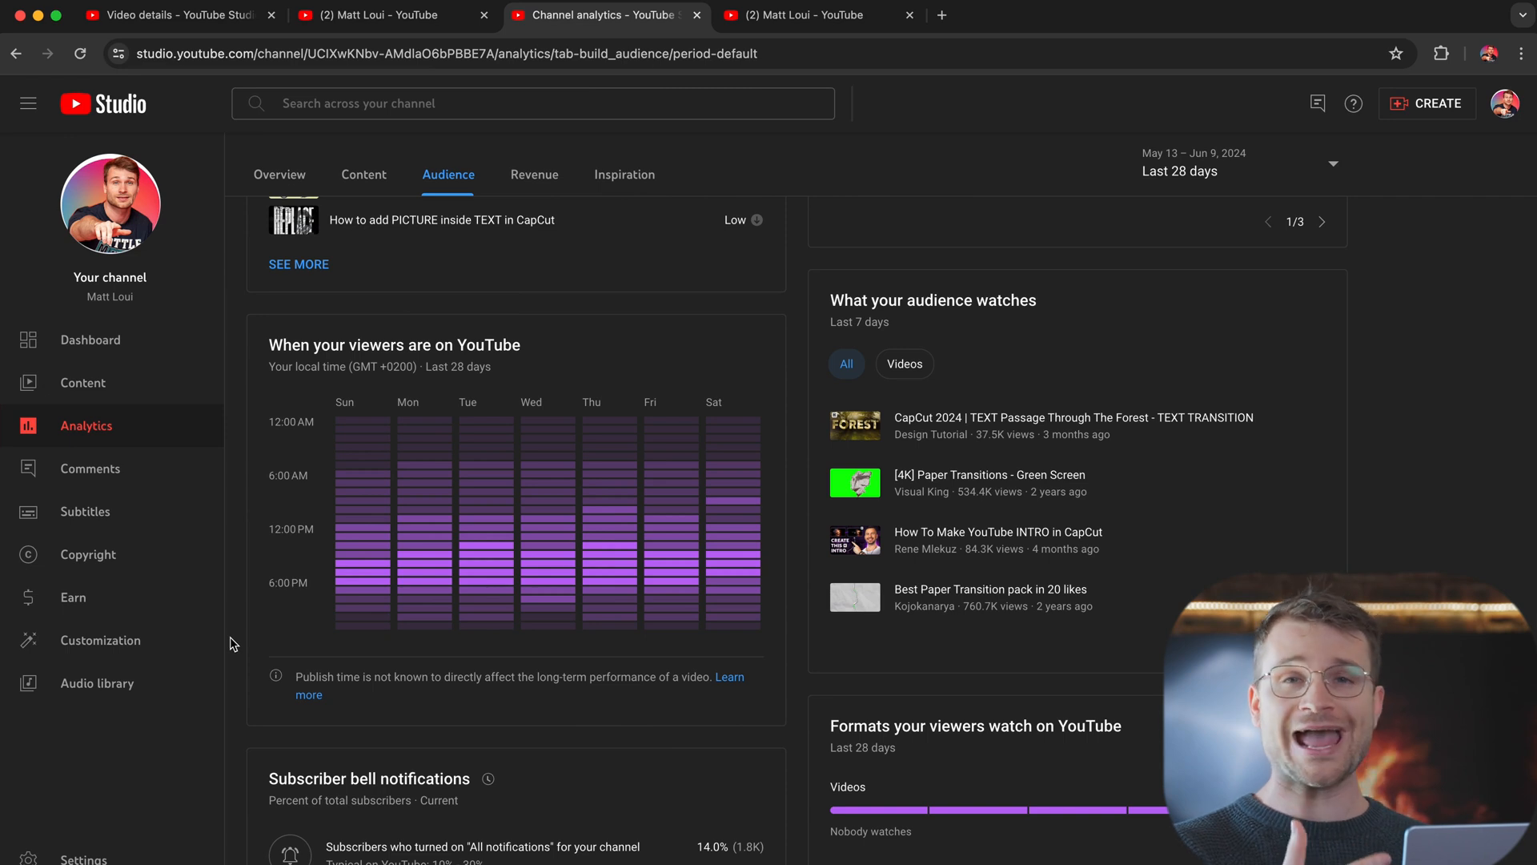
{"action": "mouse_move", "coordinate": [496, 572]}
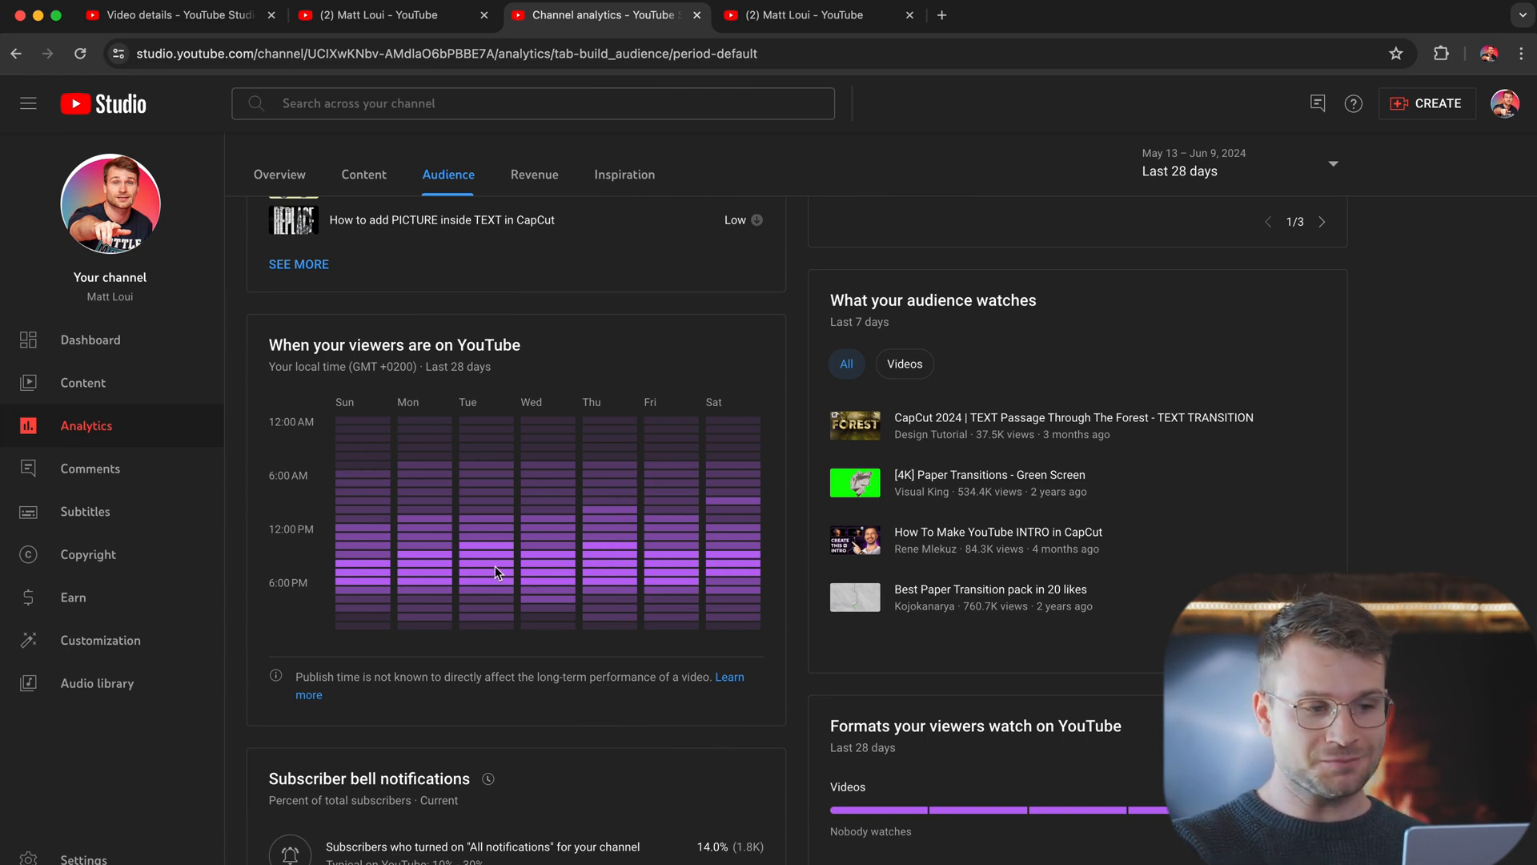
{"action": "mouse_move", "coordinate": [573, 573]}
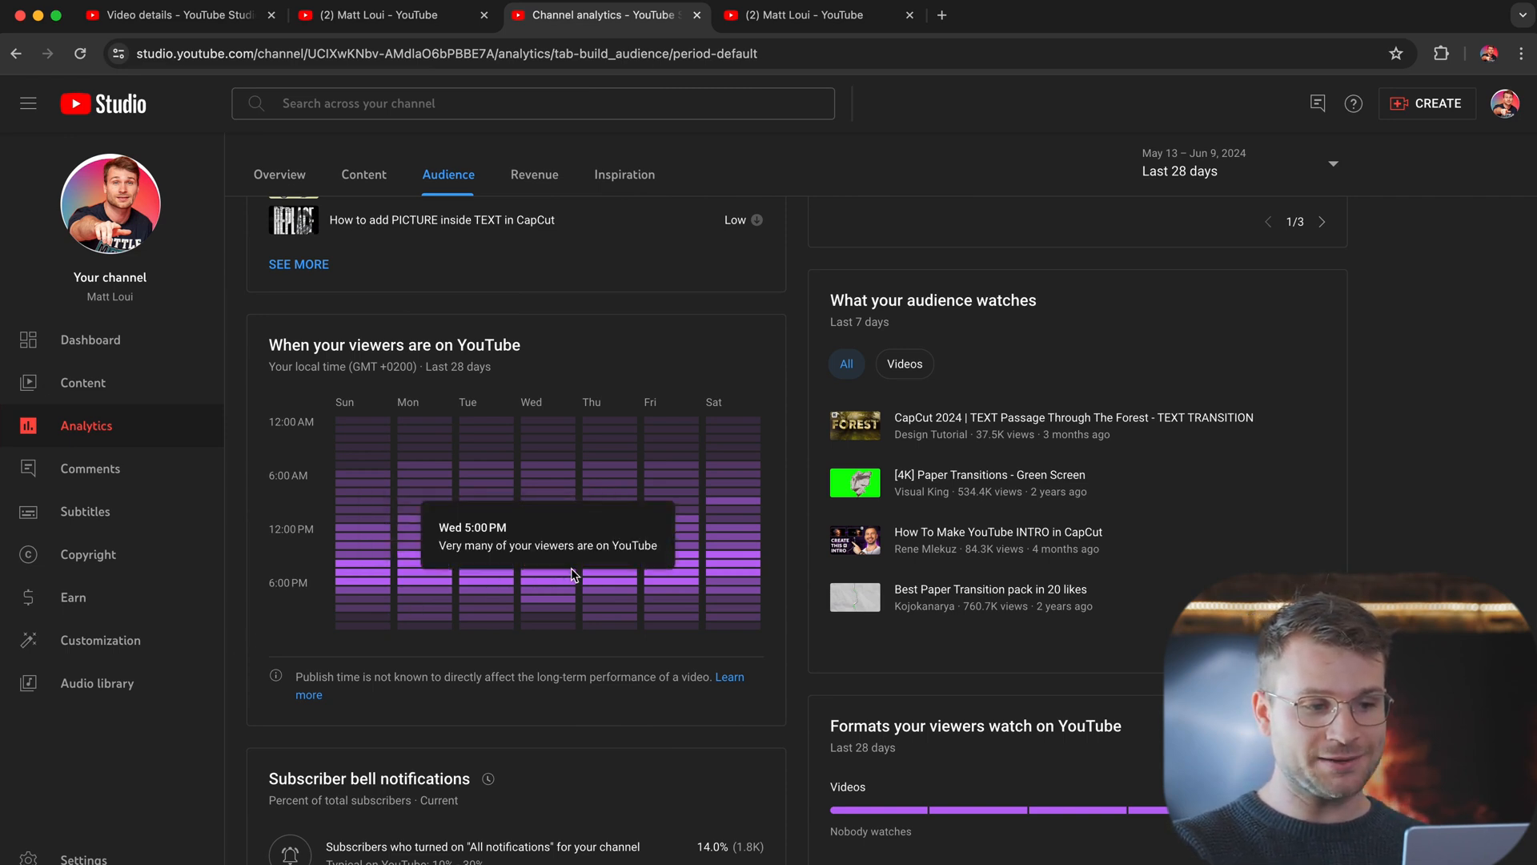
{"action": "mouse_move", "coordinate": [371, 578]}
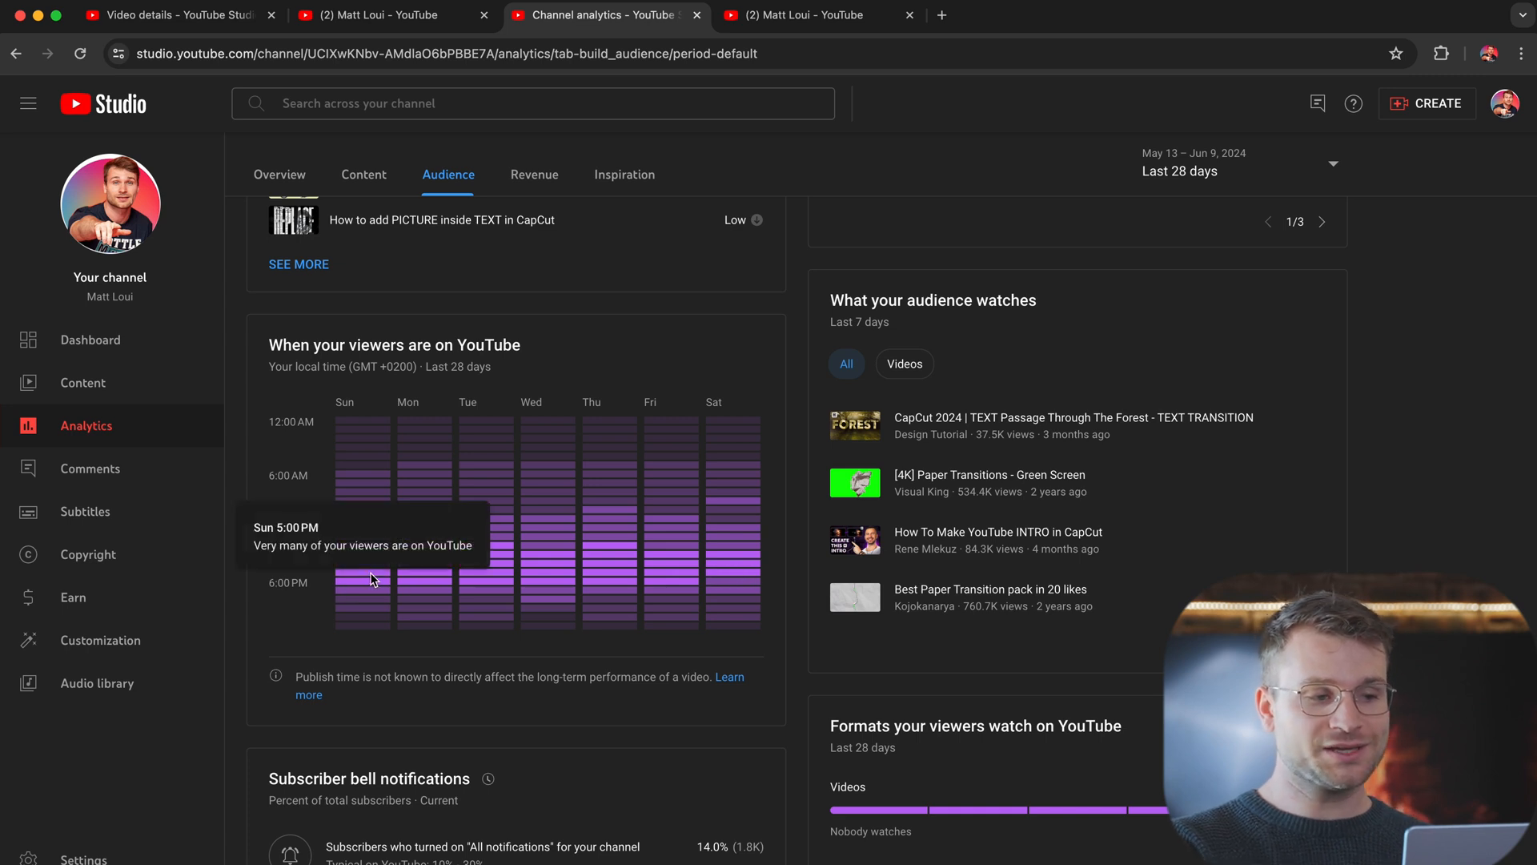
{"action": "mouse_move", "coordinate": [236, 668]}
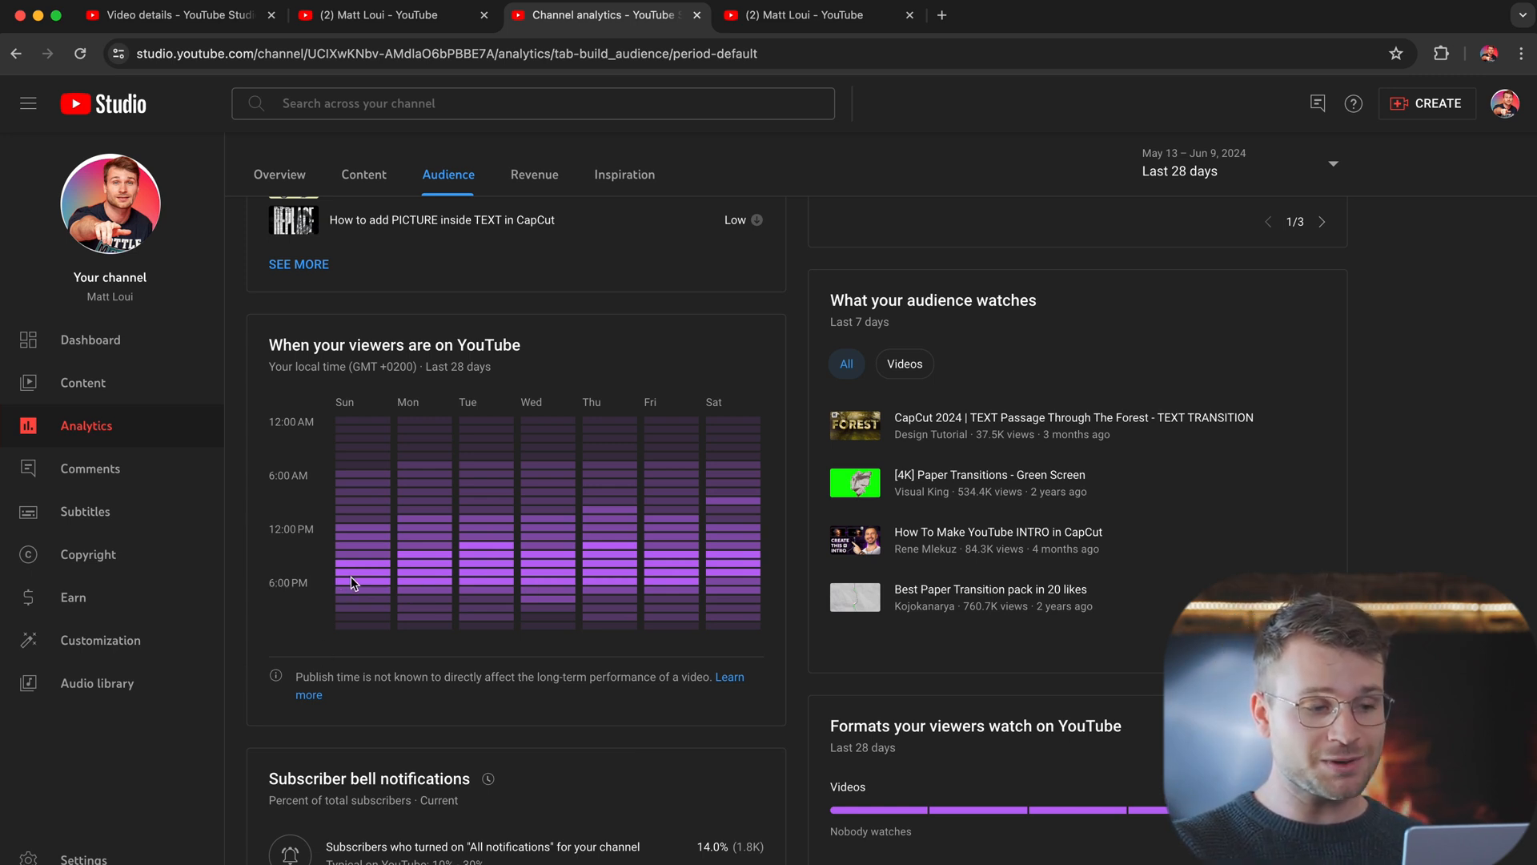
{"action": "mouse_move", "coordinate": [344, 584]}
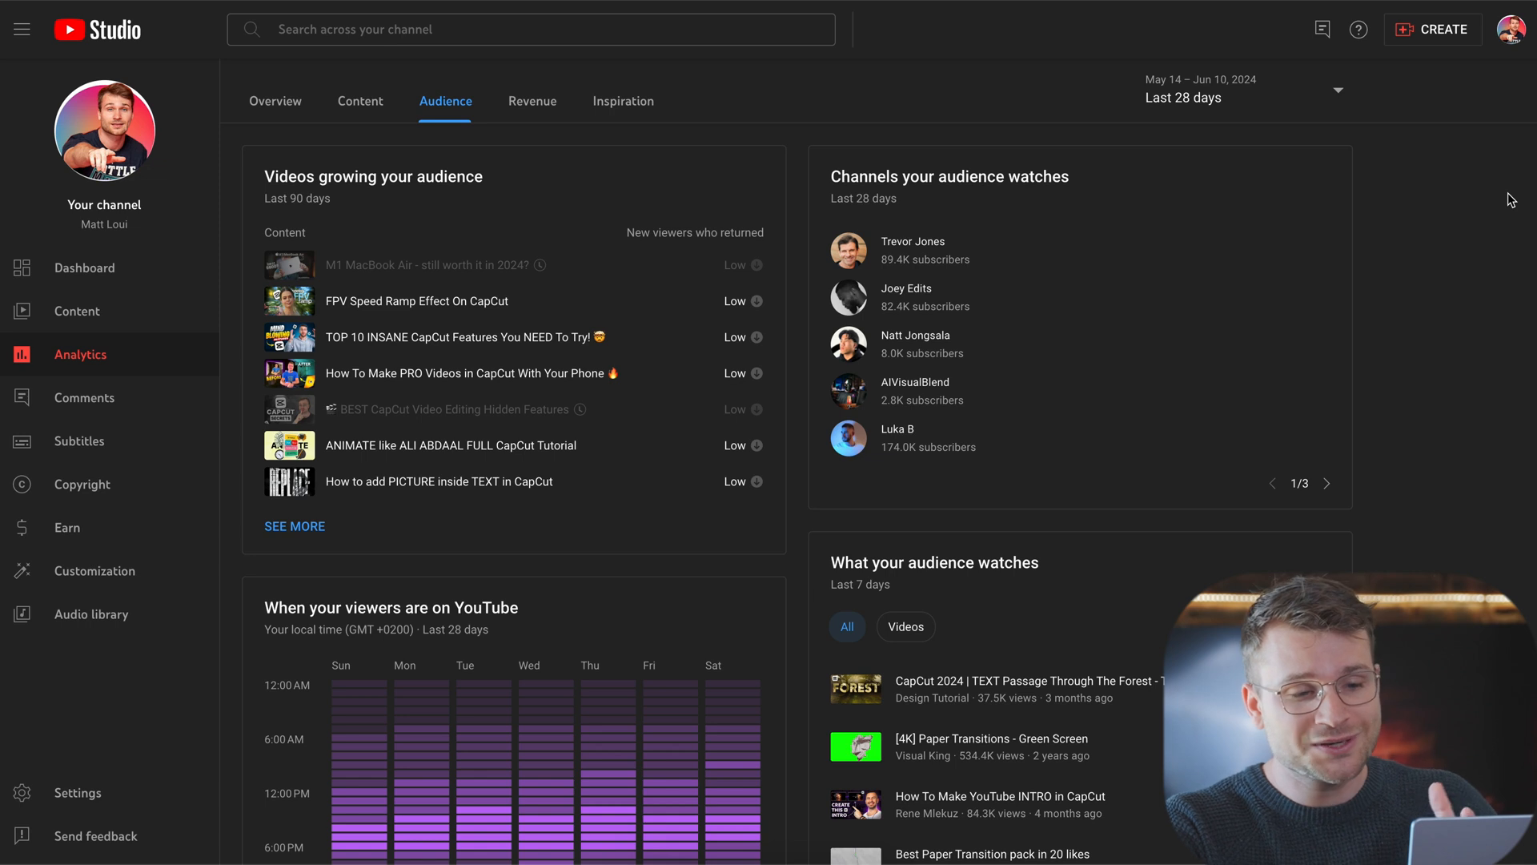
{"action": "mouse_move", "coordinate": [879, 181]}
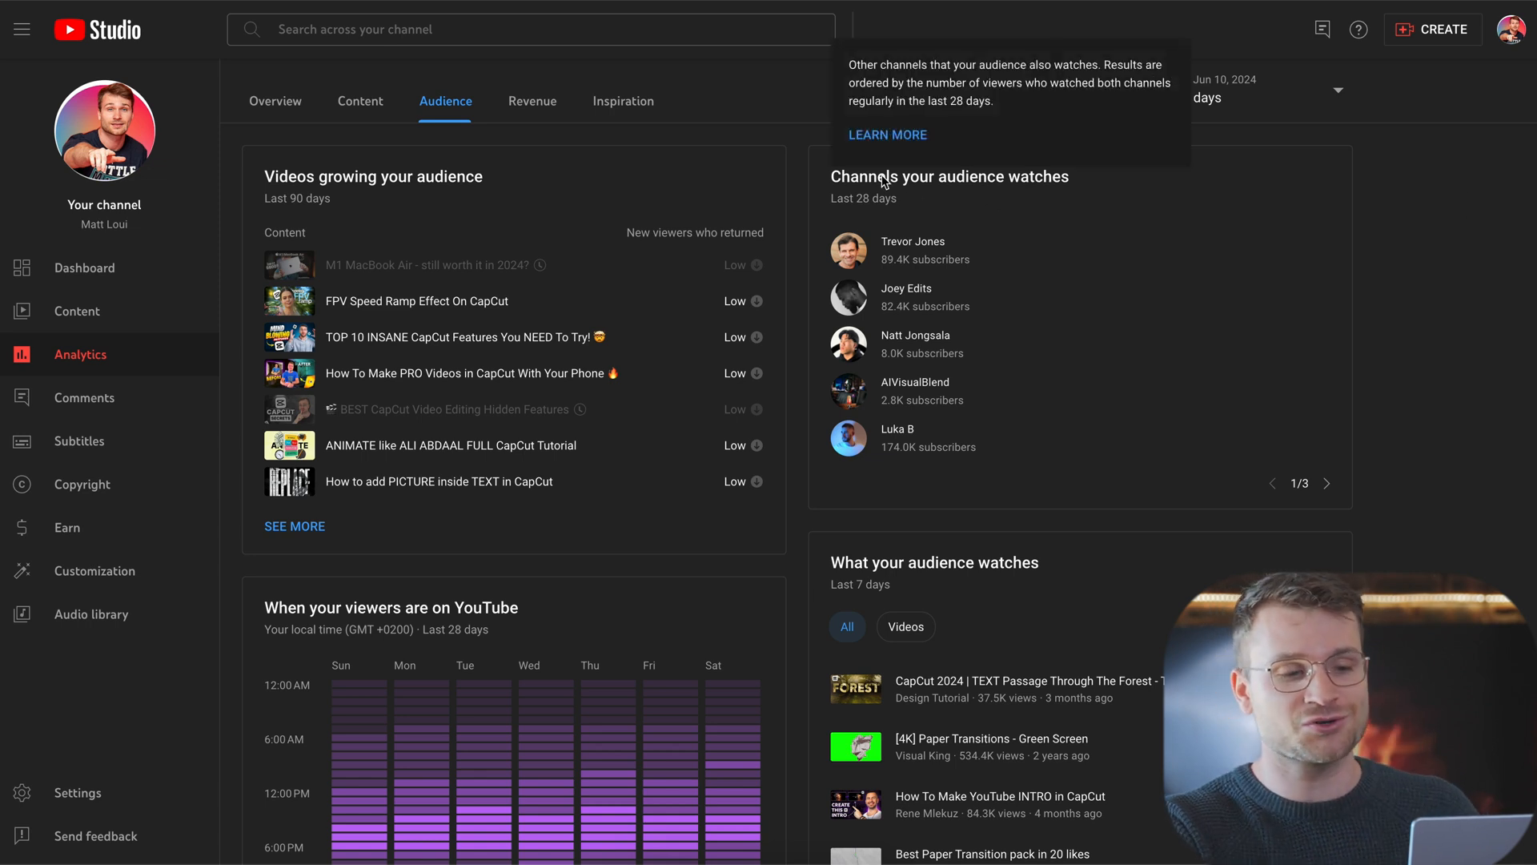
{"action": "mouse_move", "coordinate": [1373, 210]}
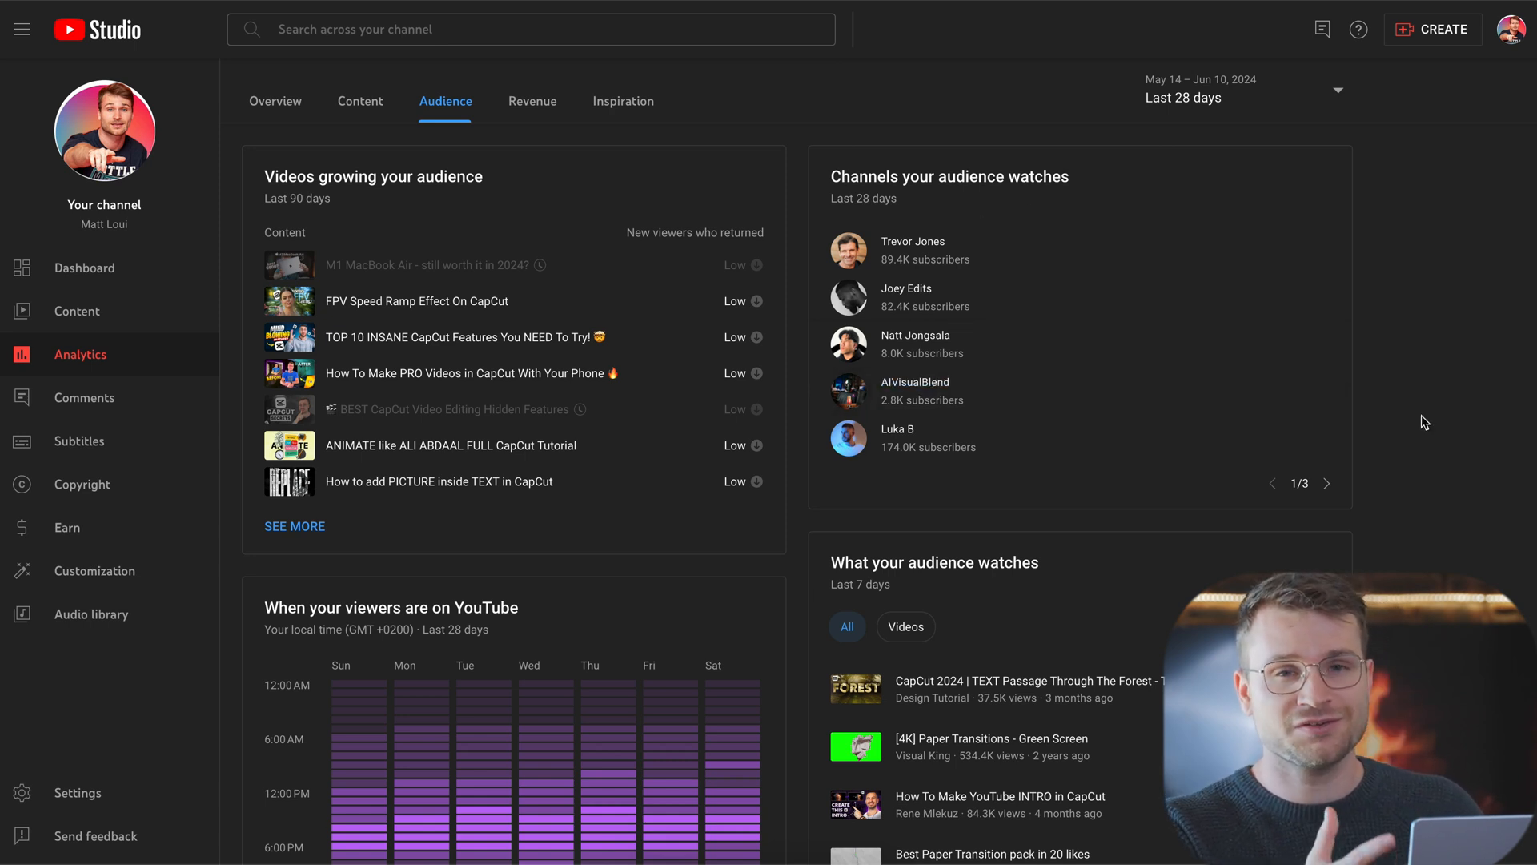
{"action": "scroll", "scroll_direction": "down", "scroll_amount": 3}
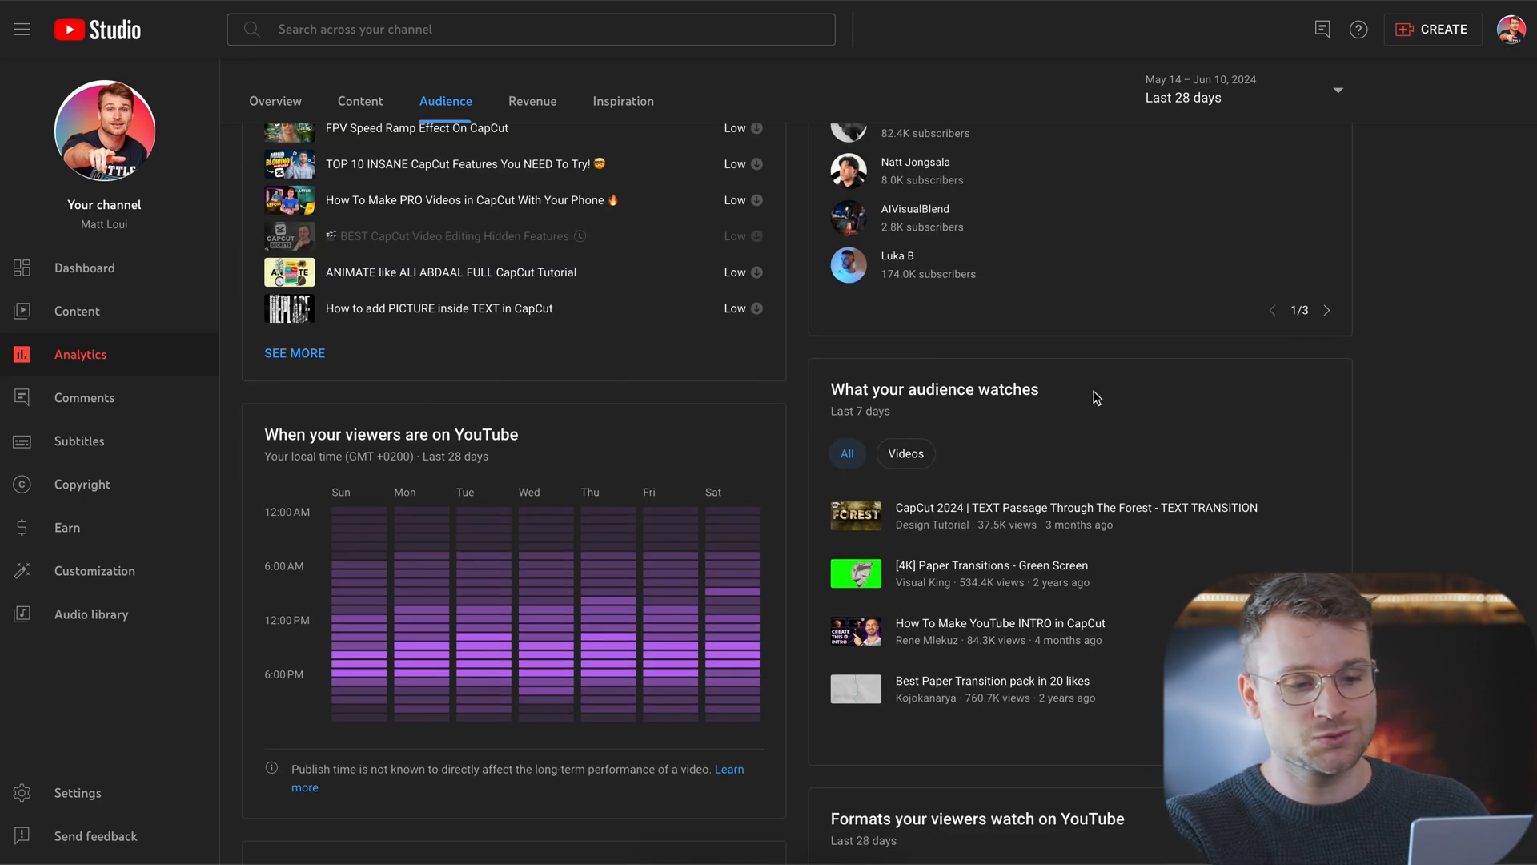